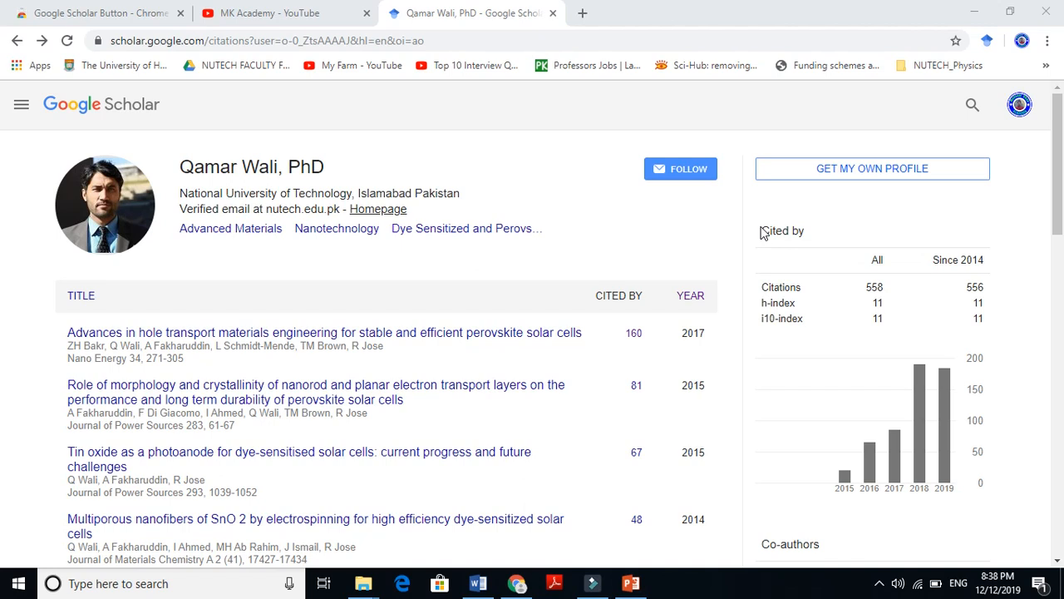
{"action": "mouse_move", "coordinate": [878, 304]}
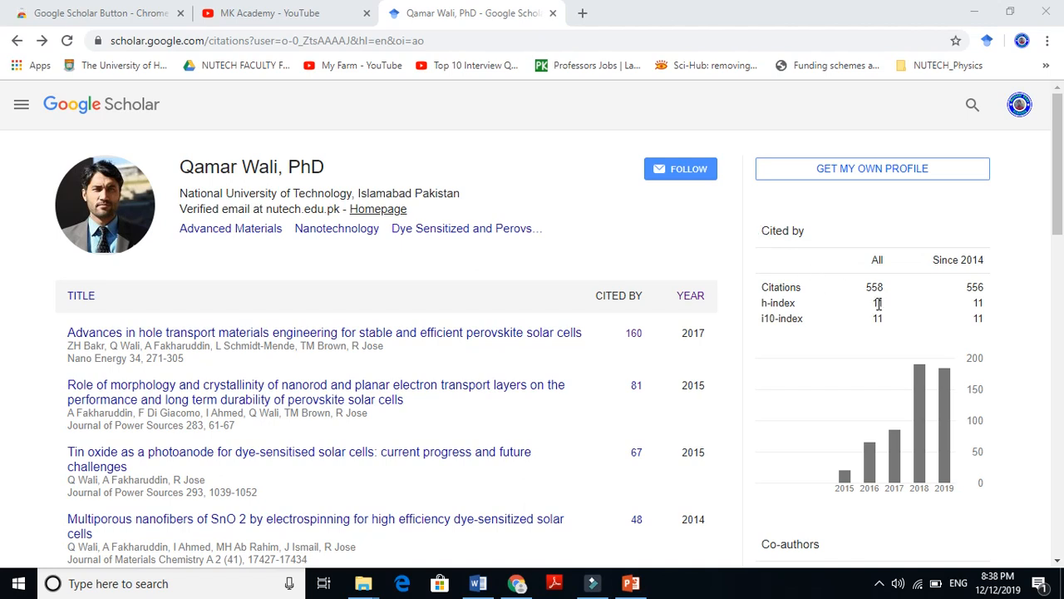
{"action": "mouse_move", "coordinate": [878, 303]}
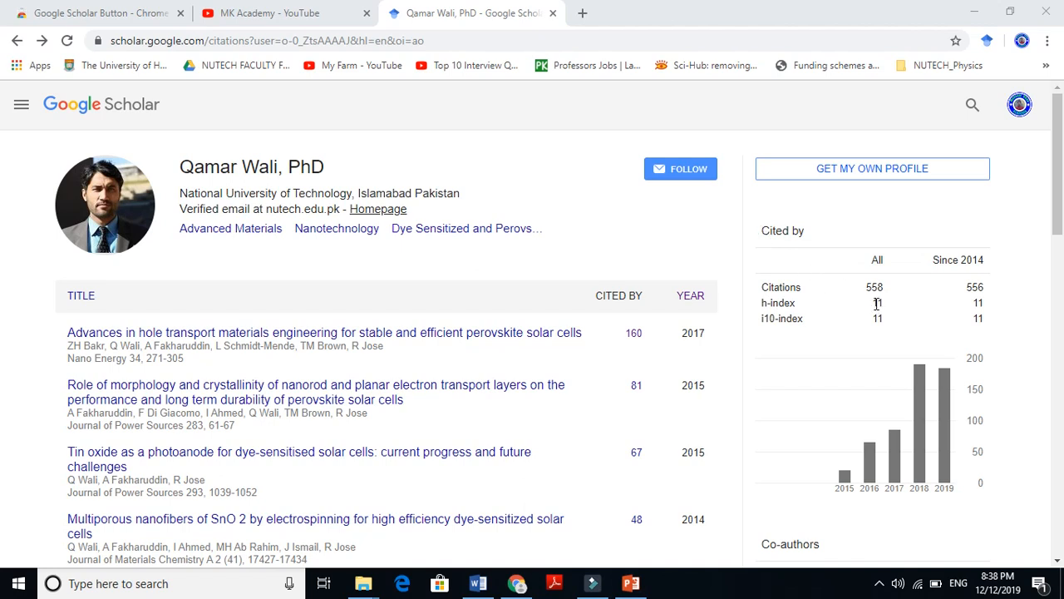
Highlight the h-index of 11, then scroll the publication list down to papers with about 20 citations or fewer.
{"action": "double_click", "coordinate": [878, 303]}
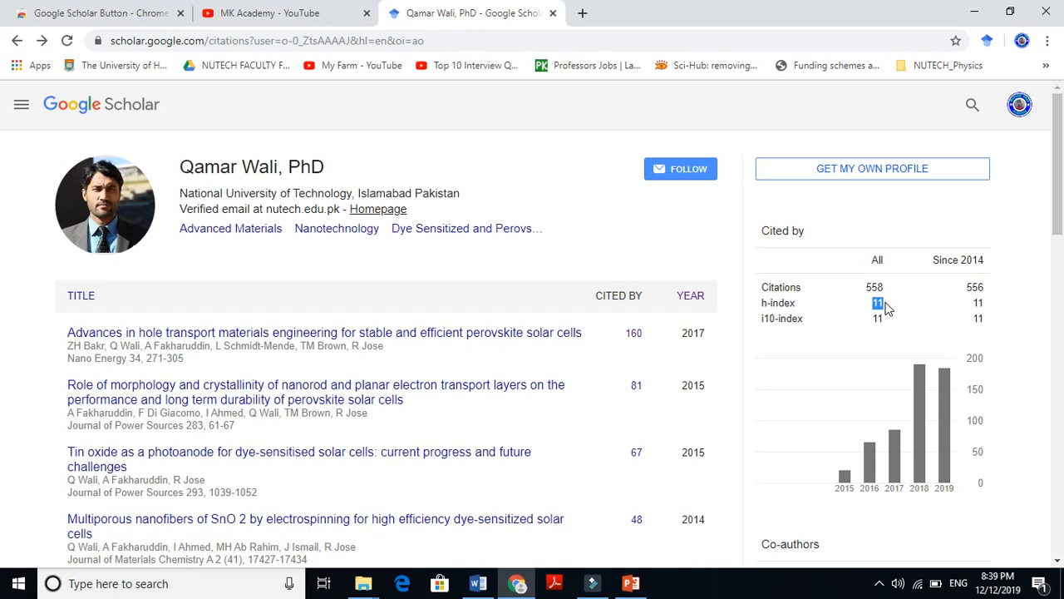
{"action": "mouse_move", "coordinate": [781, 319]}
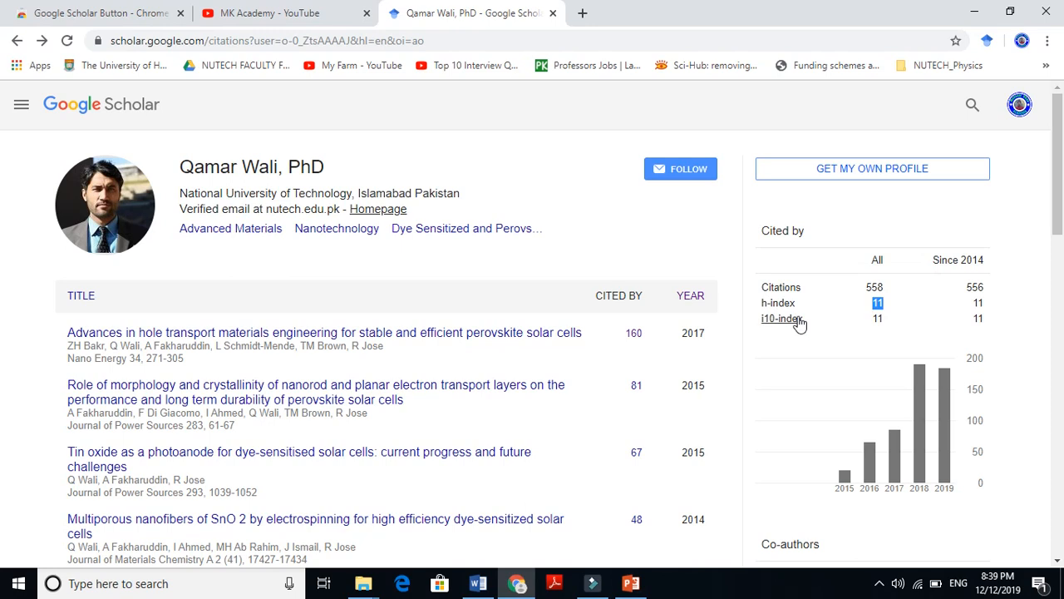
{"action": "mouse_move", "coordinate": [778, 303]}
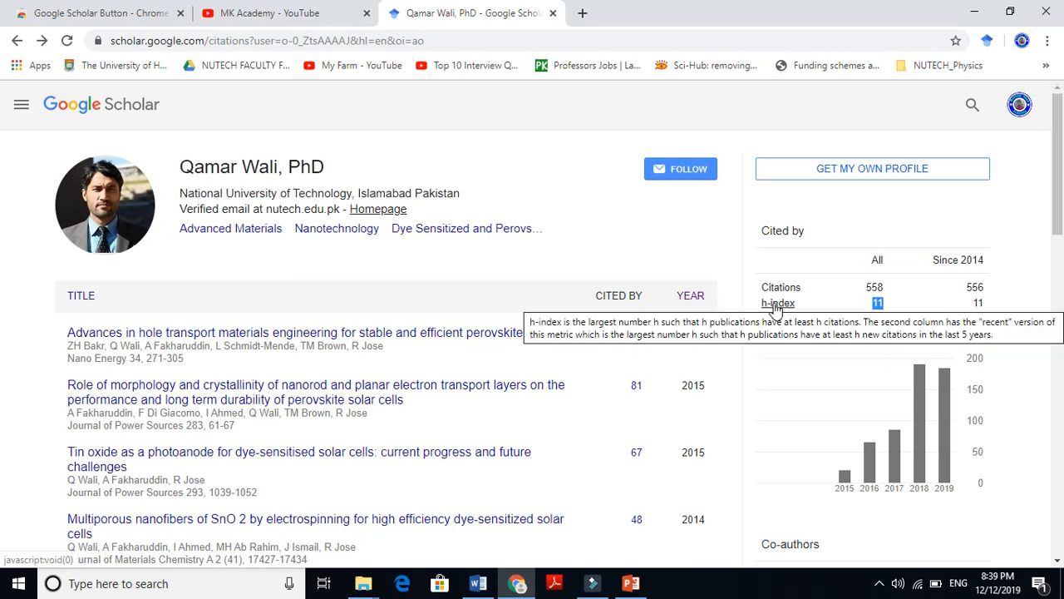
{"action": "mouse_move", "coordinate": [849, 310]}
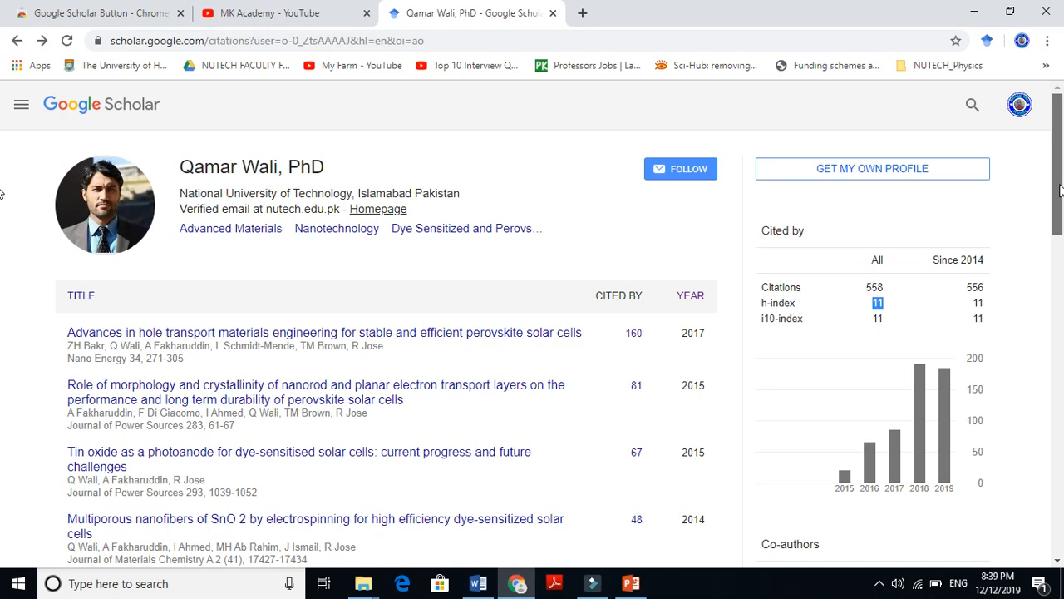
{"action": "scroll", "scroll_direction": "down", "scroll_amount": 3}
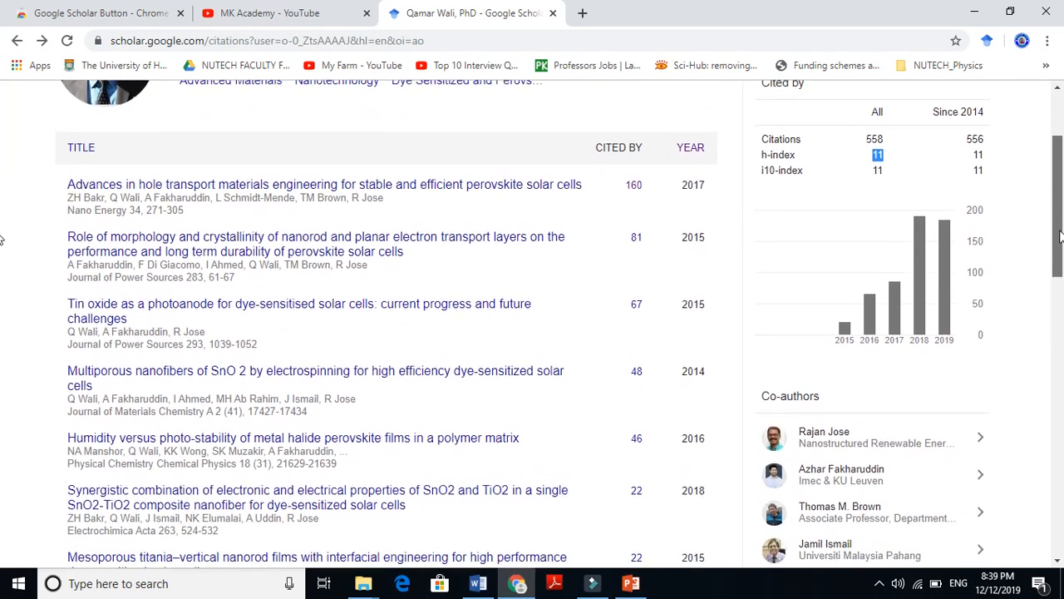
{"action": "scroll", "scroll_direction": "down", "scroll_amount": 3}
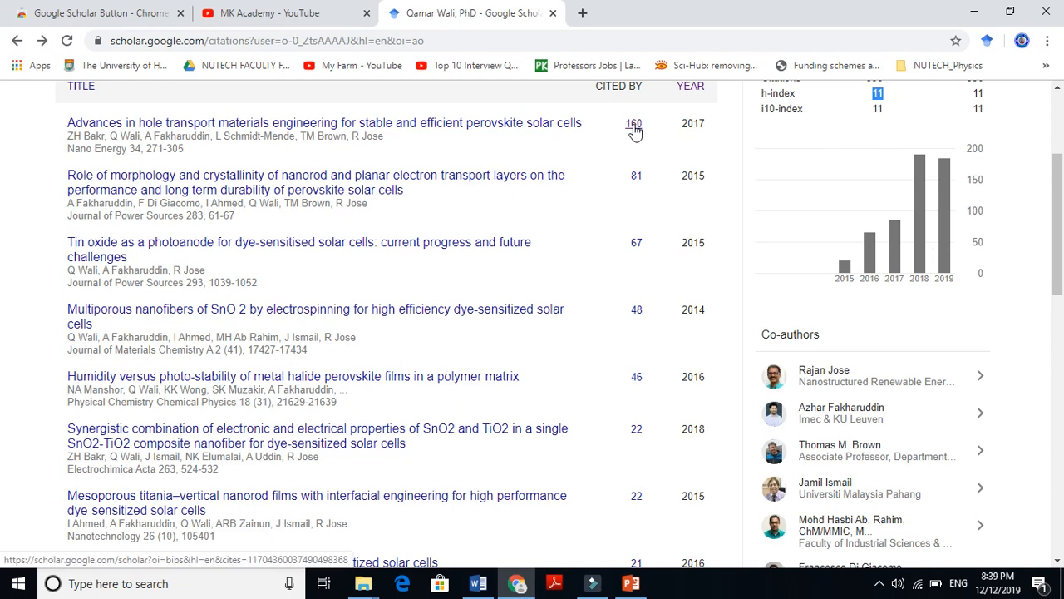
{"action": "mouse_move", "coordinate": [640, 267]}
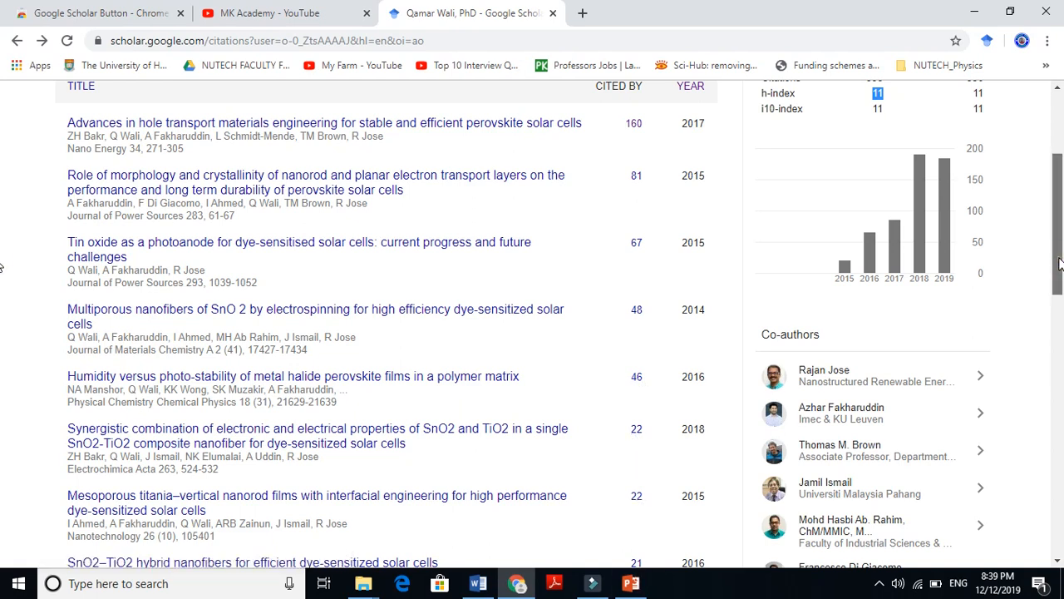
{"action": "scroll", "scroll_direction": "down", "scroll_amount": 3}
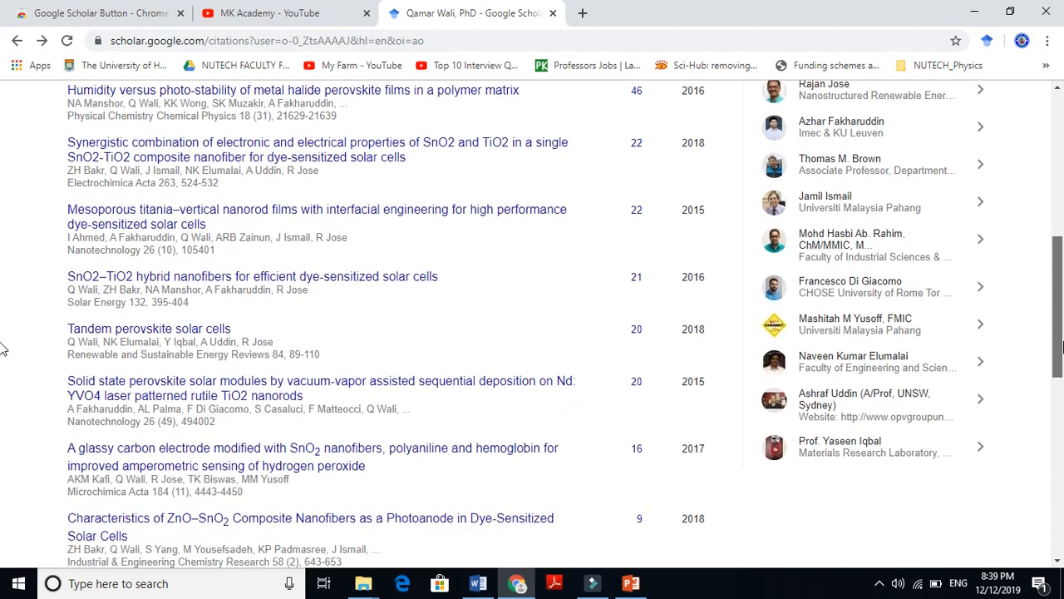
{"action": "scroll", "scroll_direction": "down", "scroll_amount": 3}
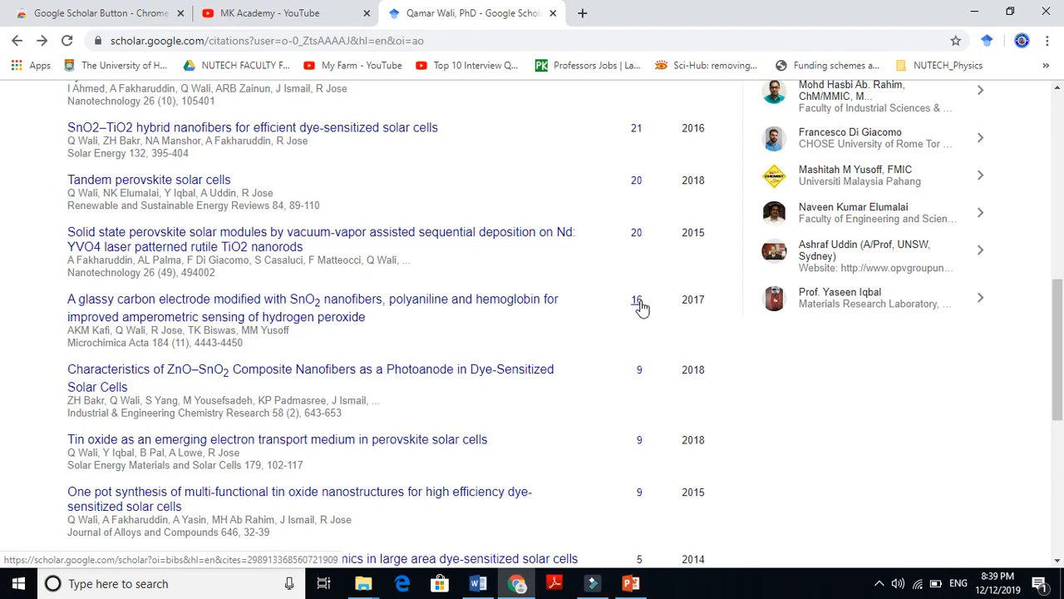
{"action": "mouse_move", "coordinate": [642, 308]}
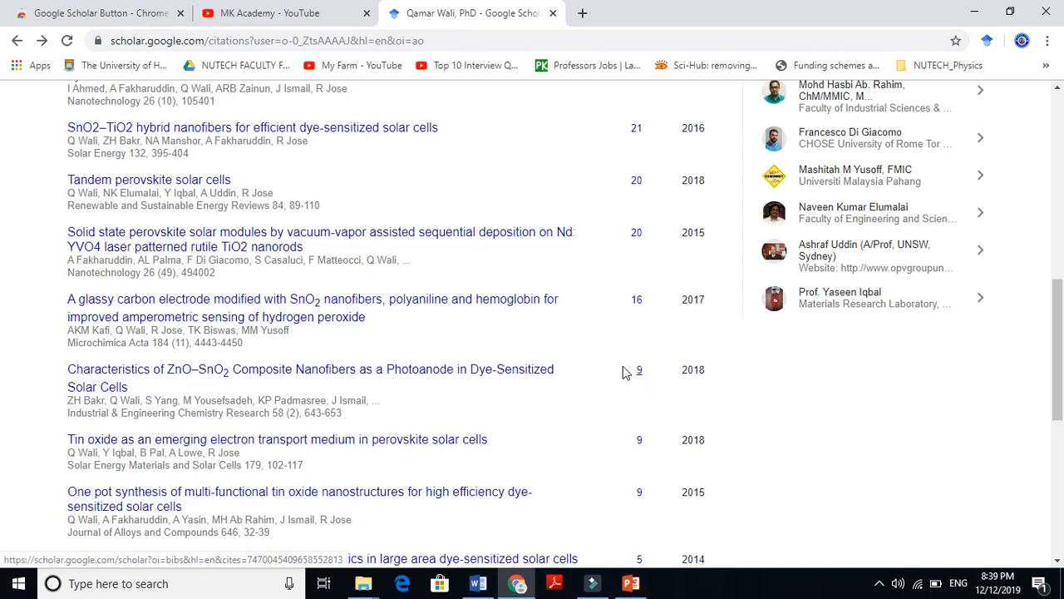
{"action": "mouse_move", "coordinate": [632, 382]}
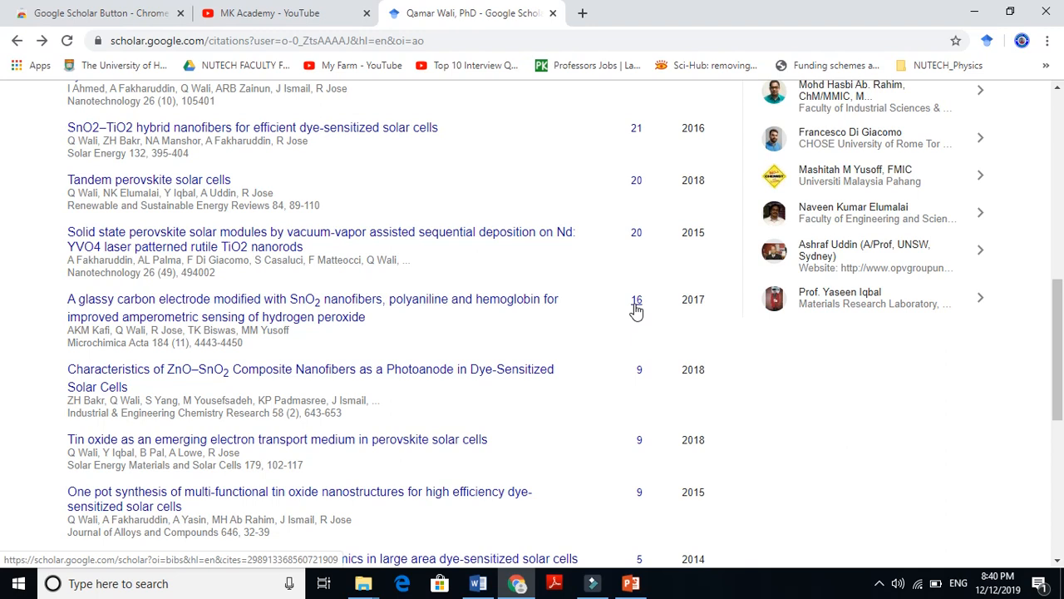
{"action": "mouse_move", "coordinate": [636, 316]}
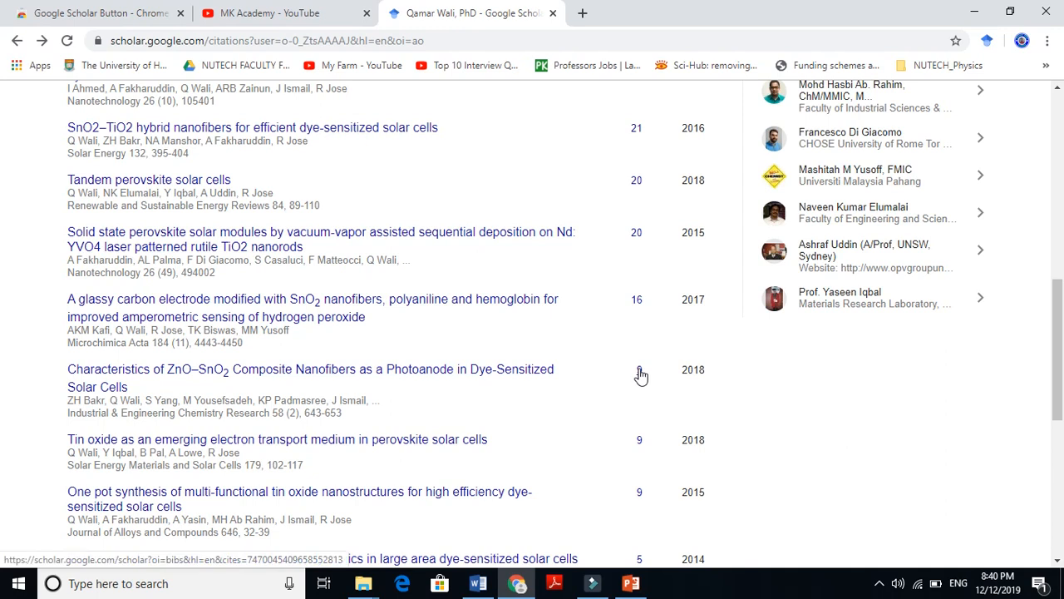
{"action": "mouse_move", "coordinate": [638, 306]}
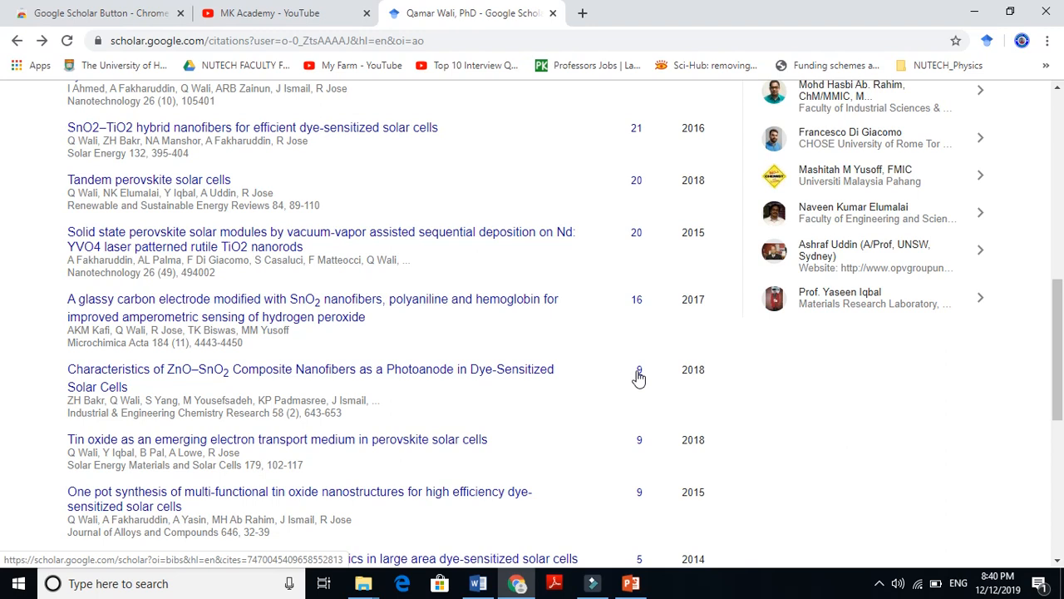
{"action": "mouse_move", "coordinate": [642, 289]}
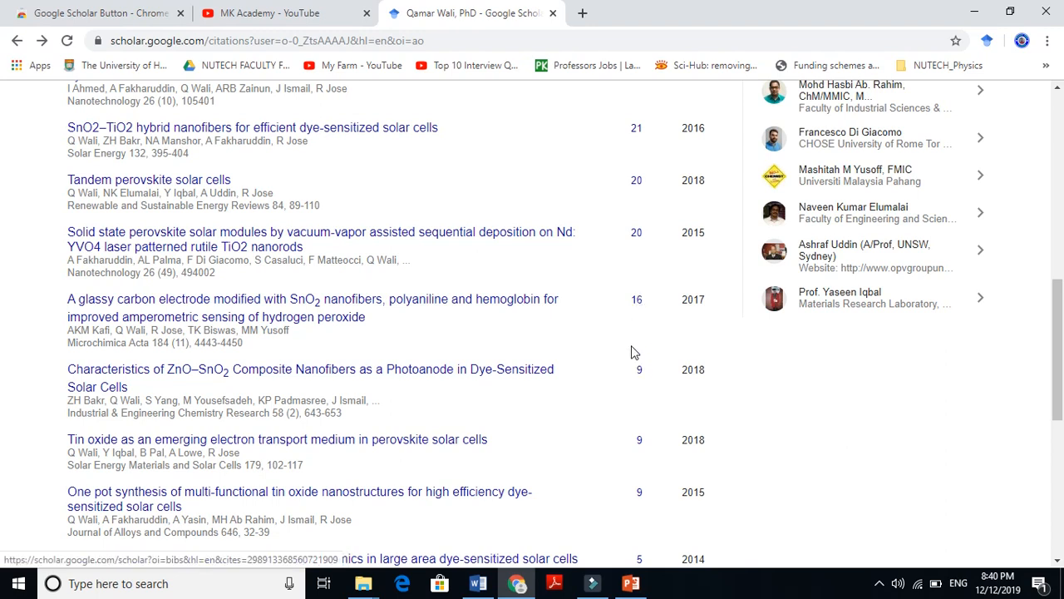
{"action": "mouse_move", "coordinate": [512, 385]}
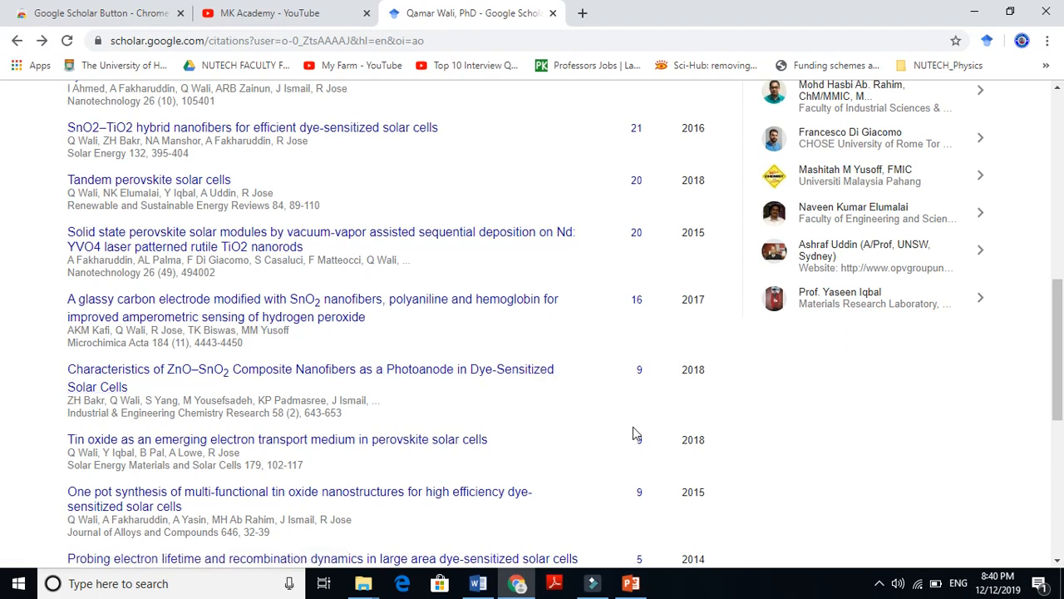
{"action": "mouse_move", "coordinate": [638, 440]}
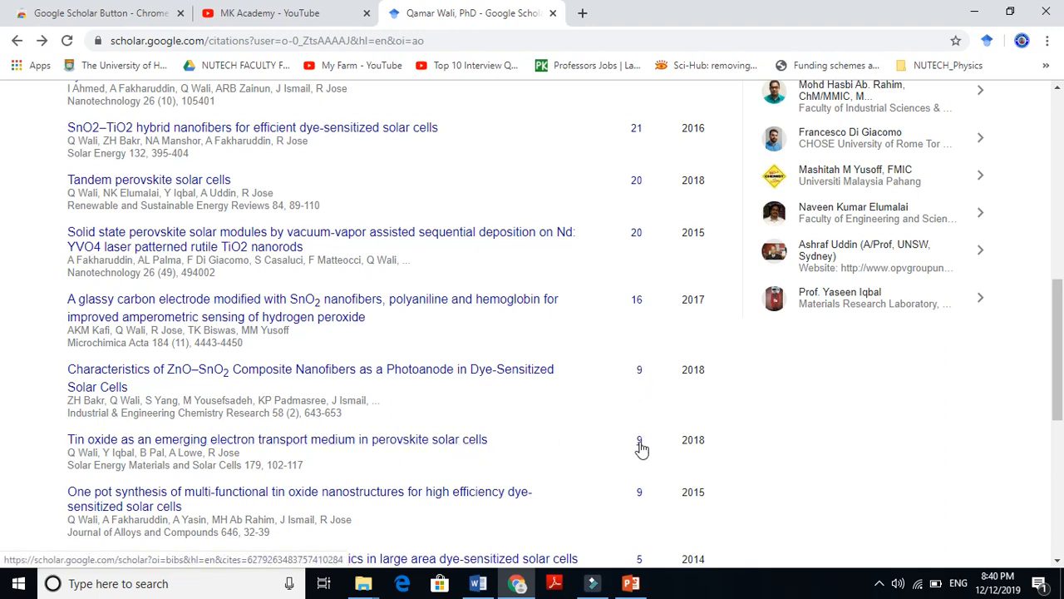
{"action": "mouse_move", "coordinate": [3, 381]}
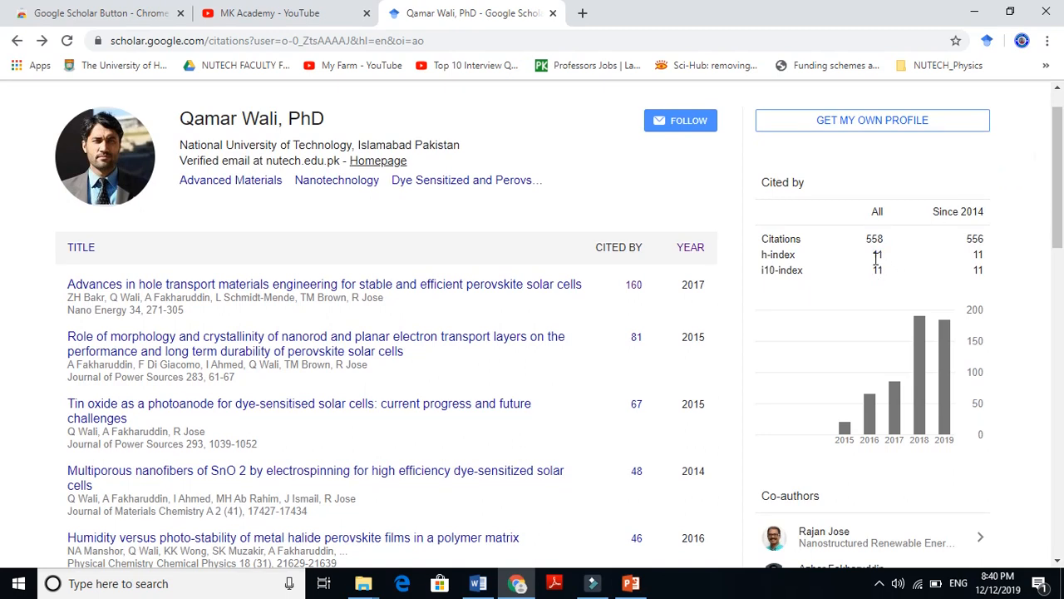
{"action": "mouse_move", "coordinate": [865, 263]}
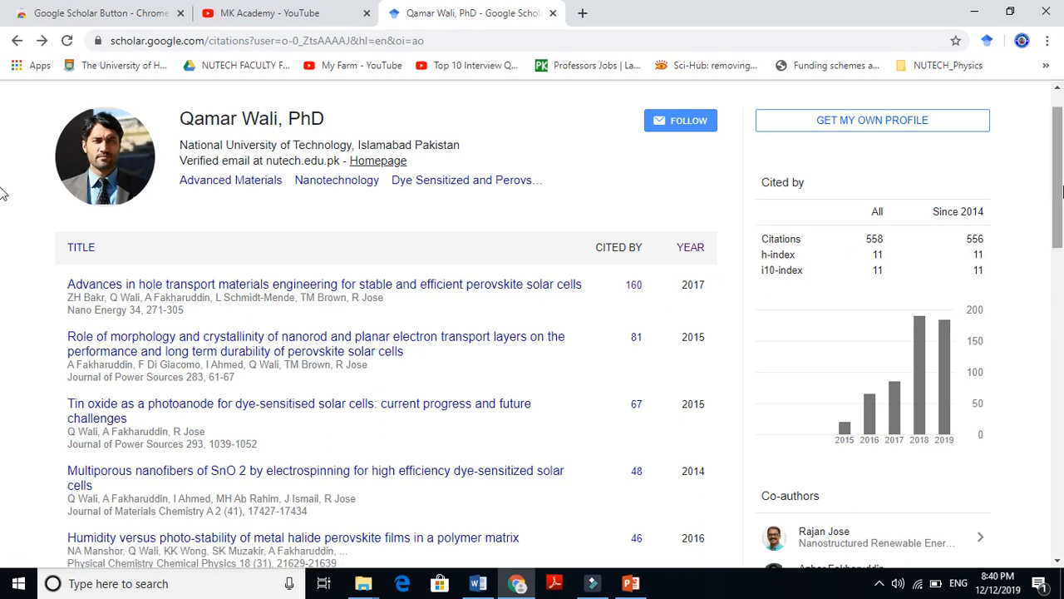
{"action": "scroll", "scroll_direction": "down", "scroll_amount": 3}
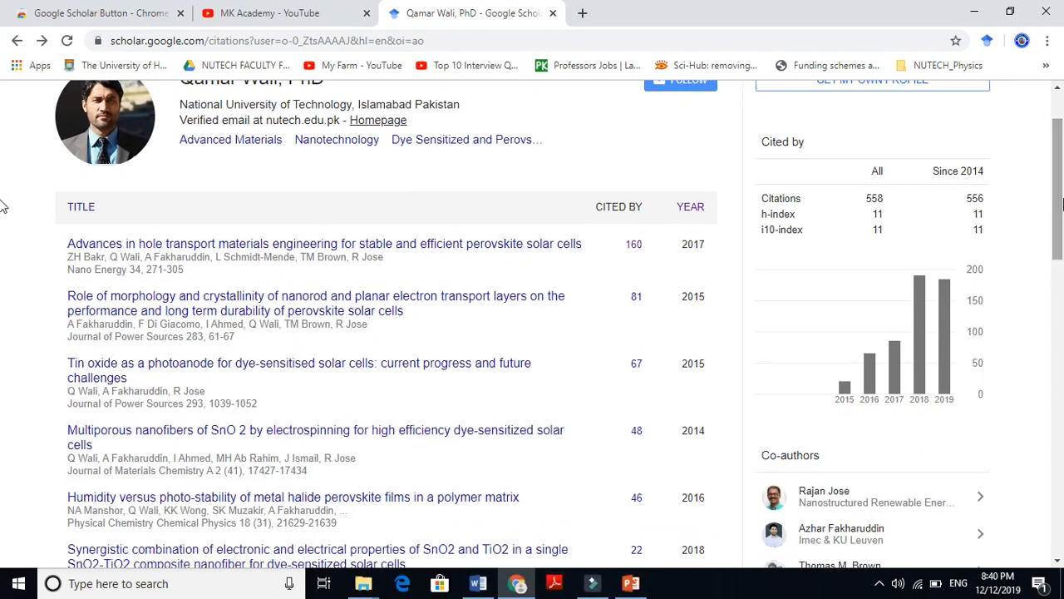
{"action": "mouse_move", "coordinate": [926, 230]}
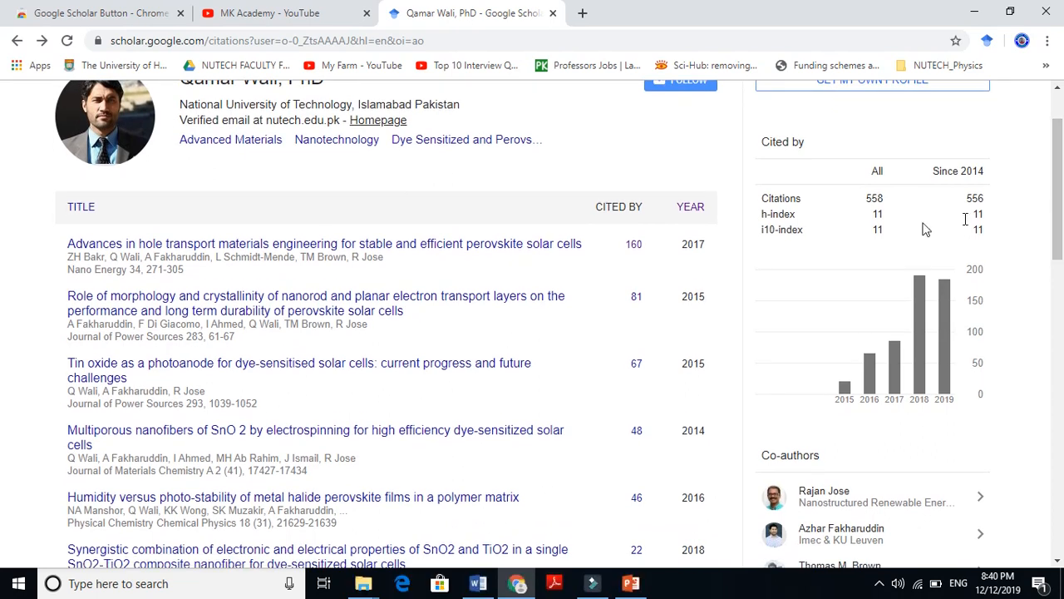
{"action": "mouse_move", "coordinate": [873, 229]}
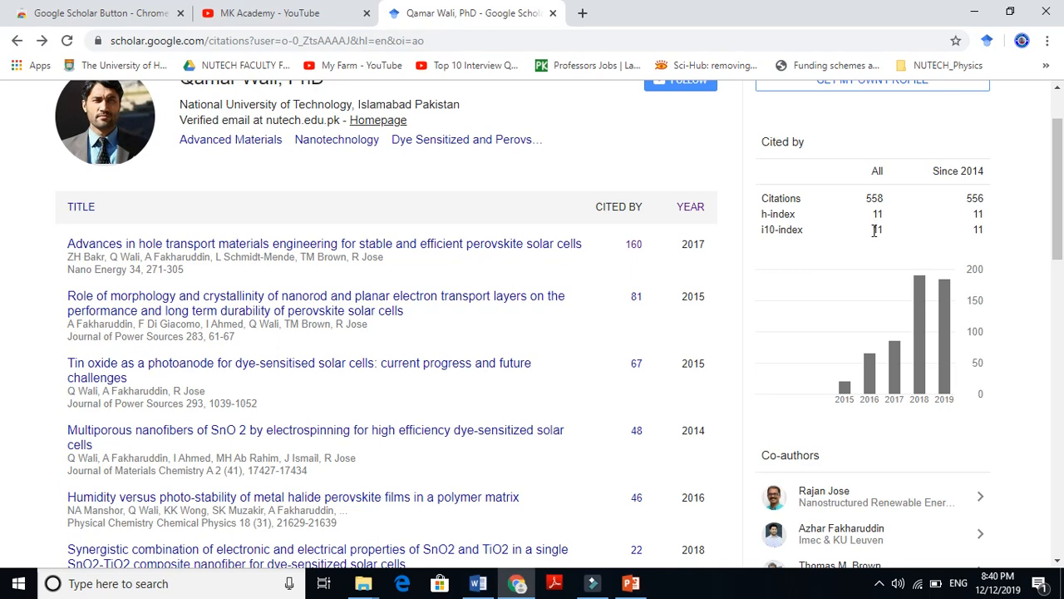
{"action": "scroll", "scroll_direction": "down", "scroll_amount": 3}
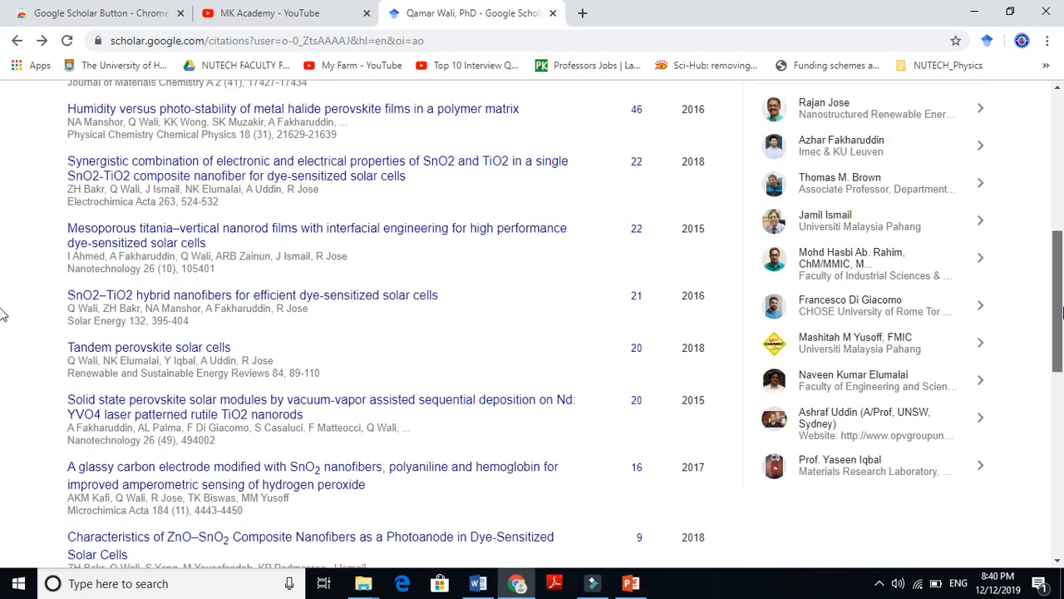
{"action": "scroll", "scroll_direction": "down", "scroll_amount": 3}
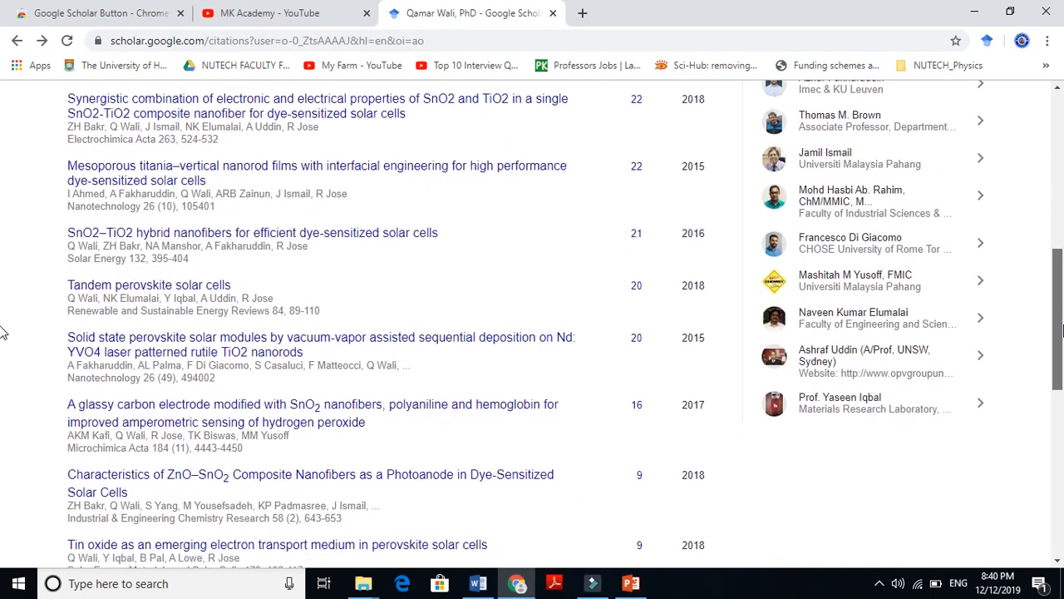
{"action": "scroll", "scroll_direction": "down", "scroll_amount": 3}
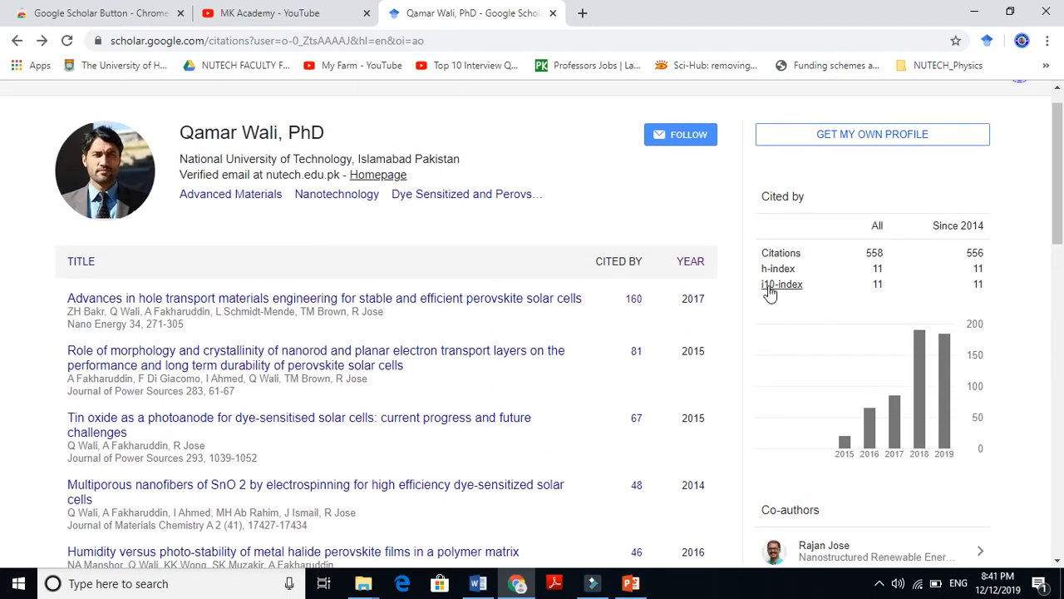
{"action": "mouse_move", "coordinate": [782, 284]}
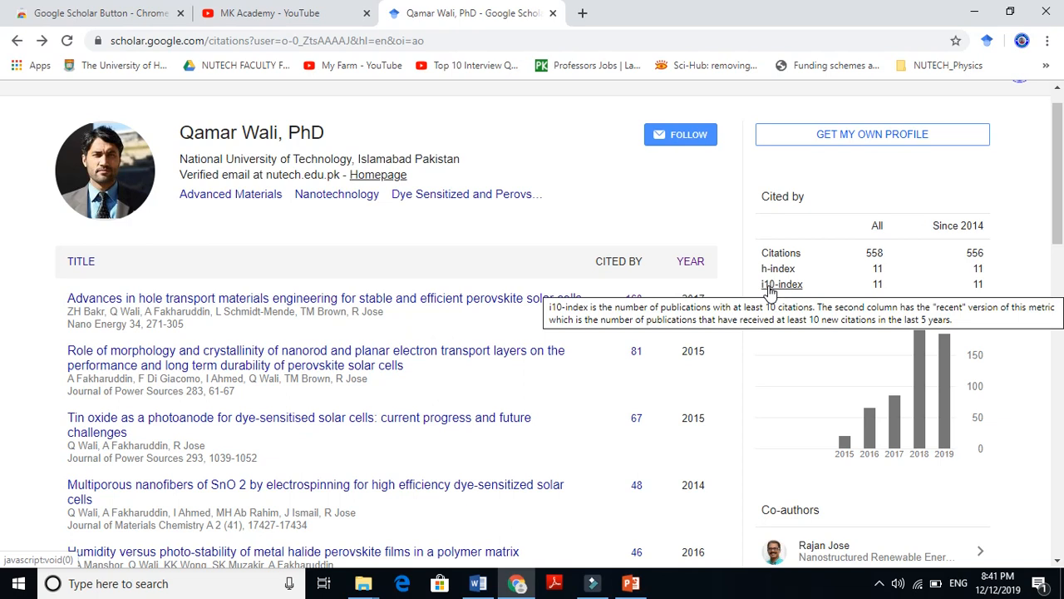
{"action": "mouse_move", "coordinate": [1031, 197]}
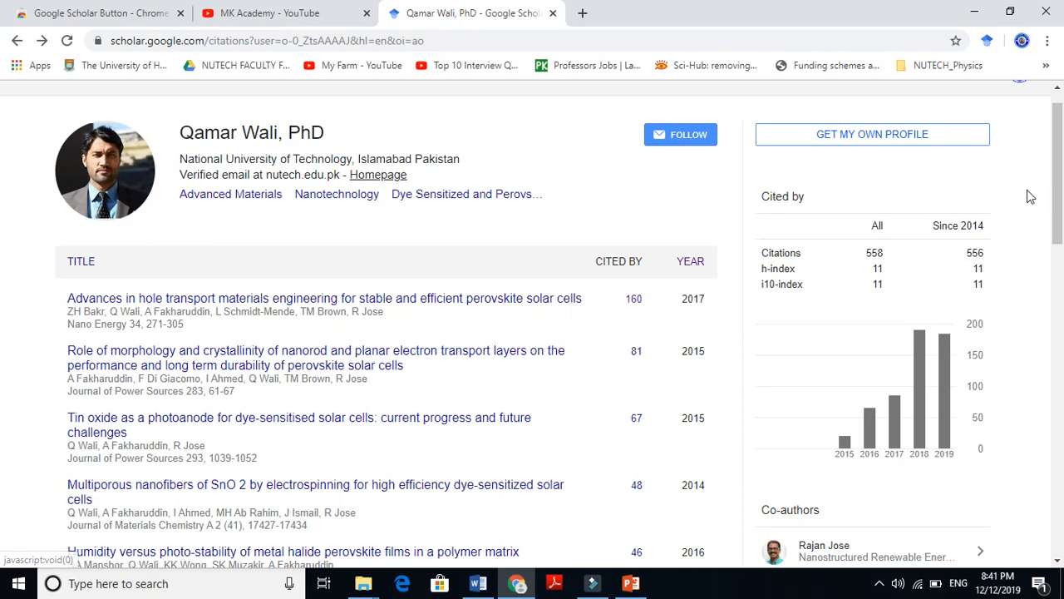
{"action": "scroll", "scroll_direction": "down", "scroll_amount": 3}
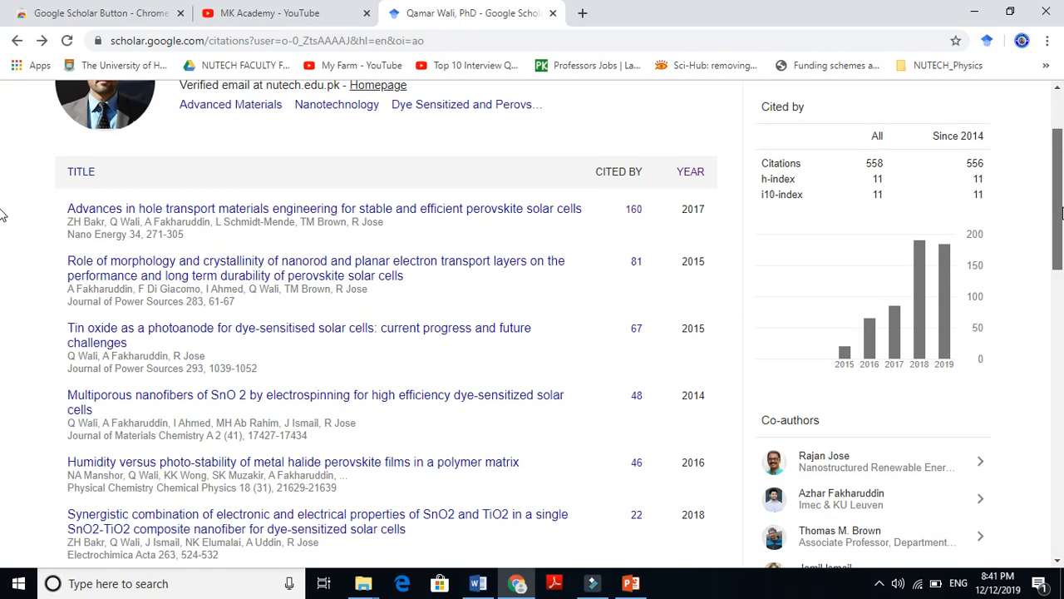
{"action": "scroll", "scroll_direction": "down", "scroll_amount": 3}
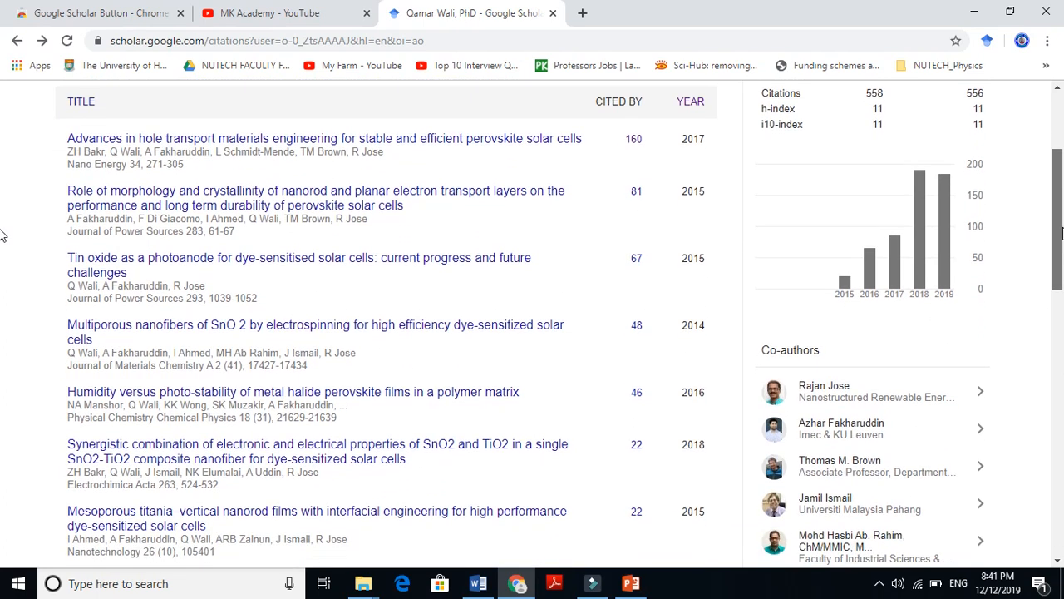
{"action": "mouse_move", "coordinate": [672, 130]}
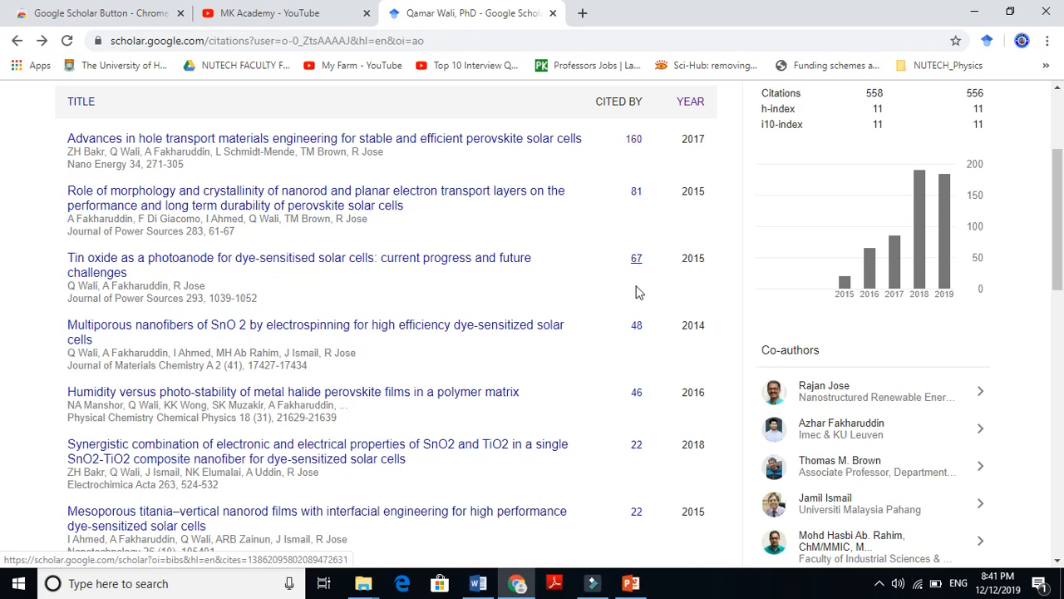
{"action": "mouse_move", "coordinate": [636, 509]}
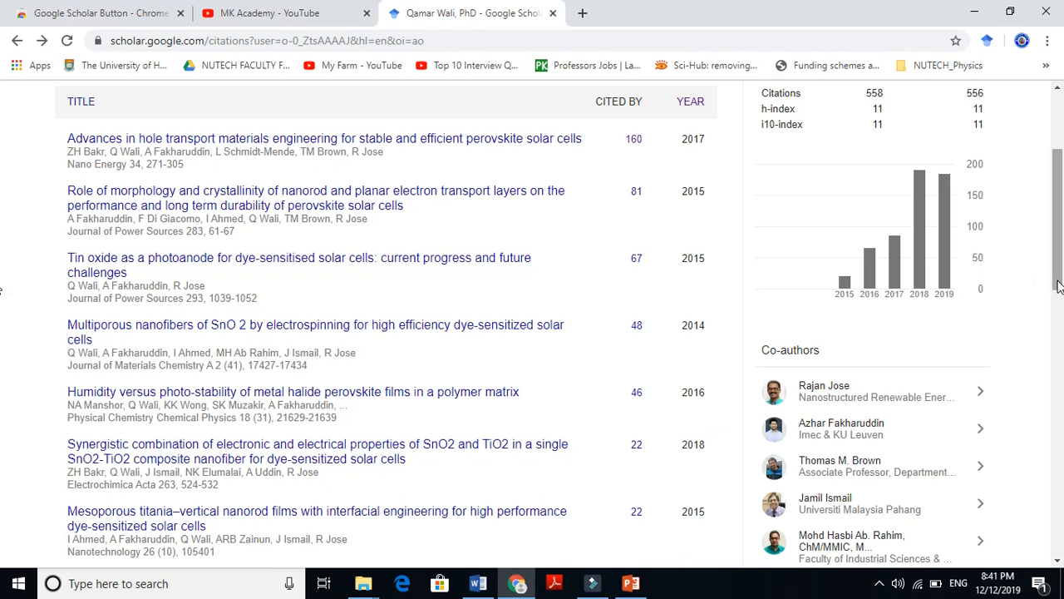
{"action": "scroll", "scroll_direction": "down", "scroll_amount": 3}
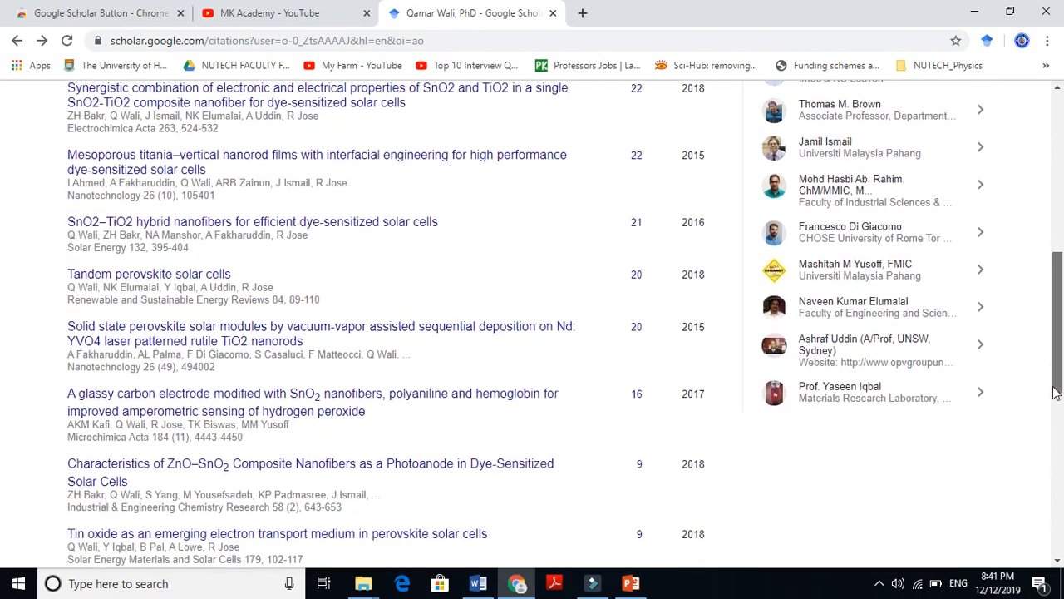
{"action": "scroll", "scroll_direction": "down", "scroll_amount": 3}
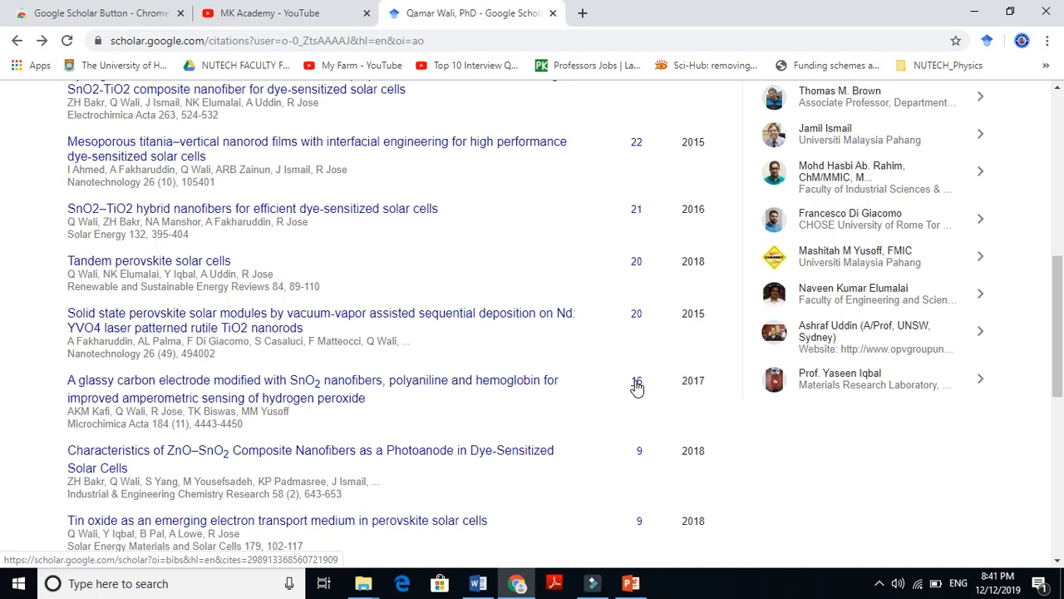
{"action": "mouse_move", "coordinate": [642, 459]}
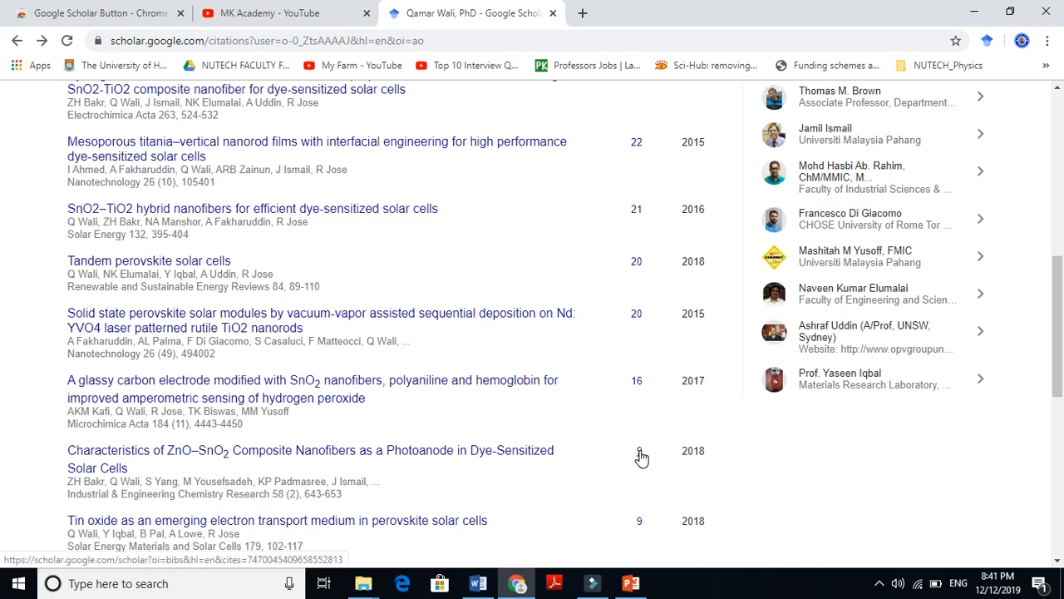
{"action": "mouse_move", "coordinate": [642, 524]}
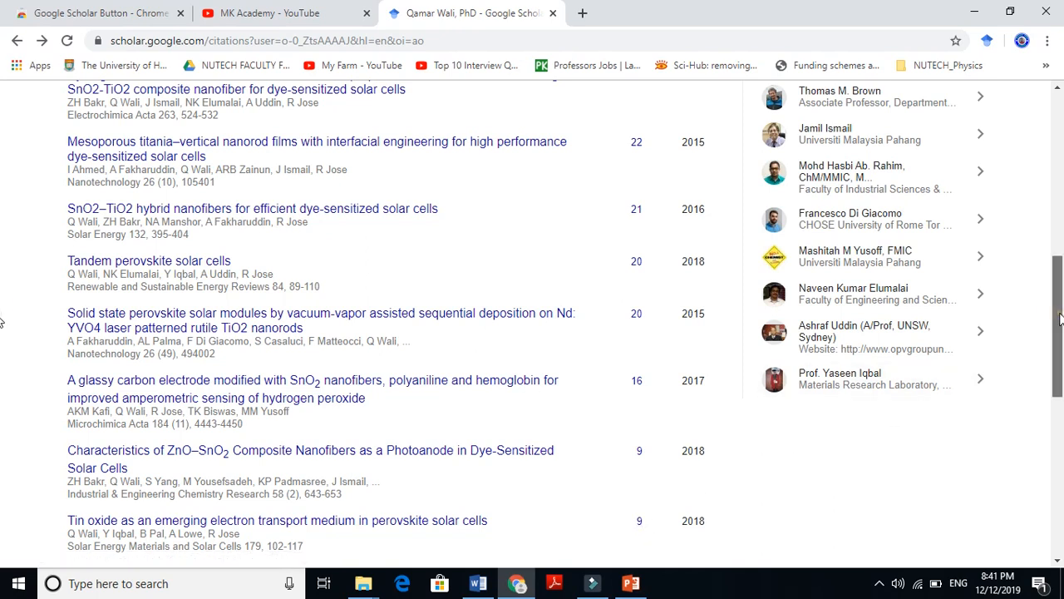
{"action": "scroll", "scroll_direction": "down", "scroll_amount": 3}
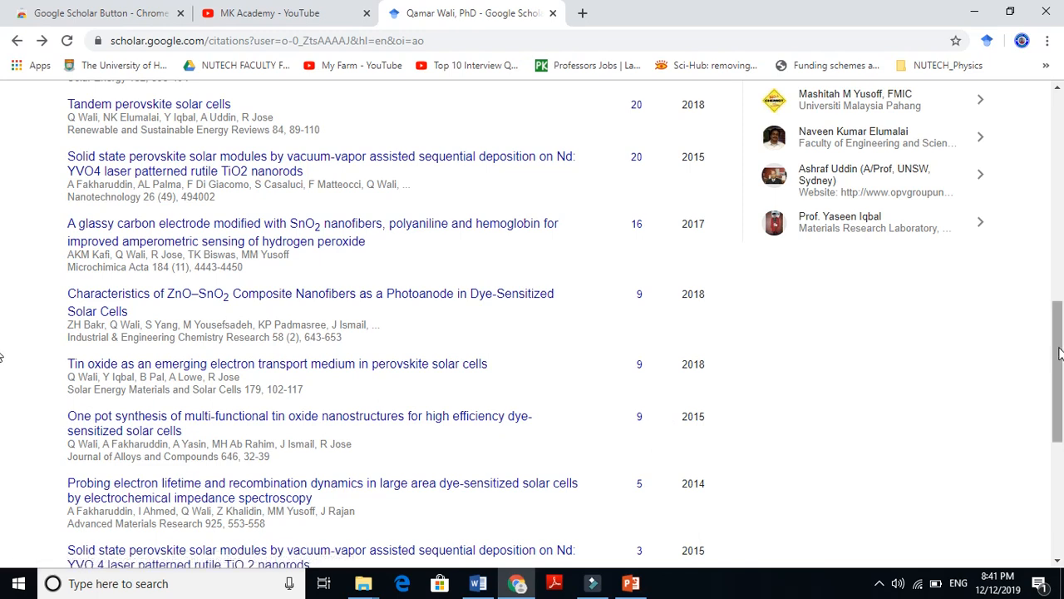
{"action": "scroll", "scroll_direction": "up", "scroll_amount": 3}
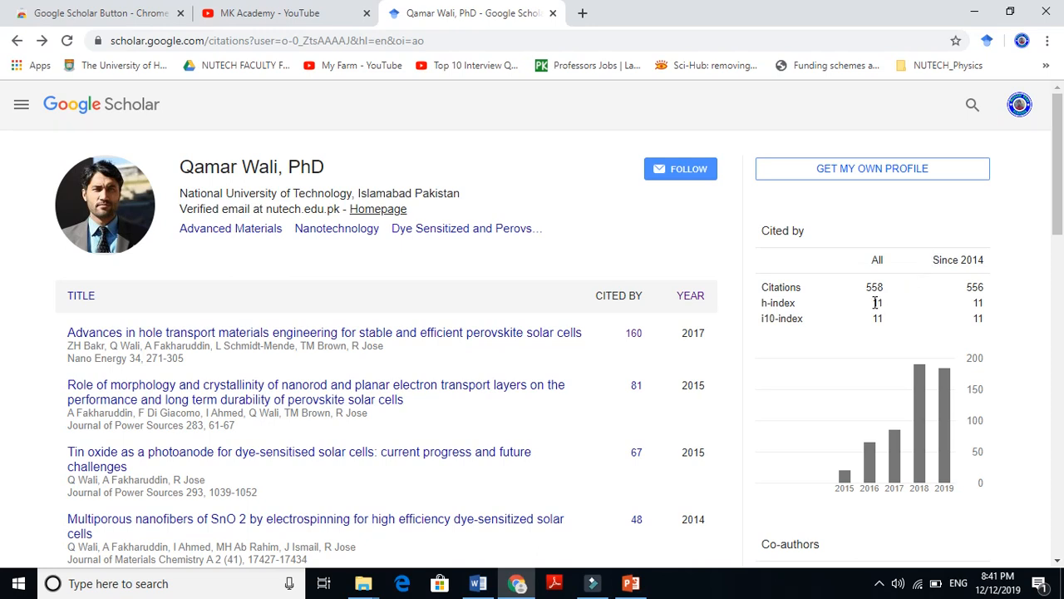
{"action": "mouse_move", "coordinate": [779, 302]}
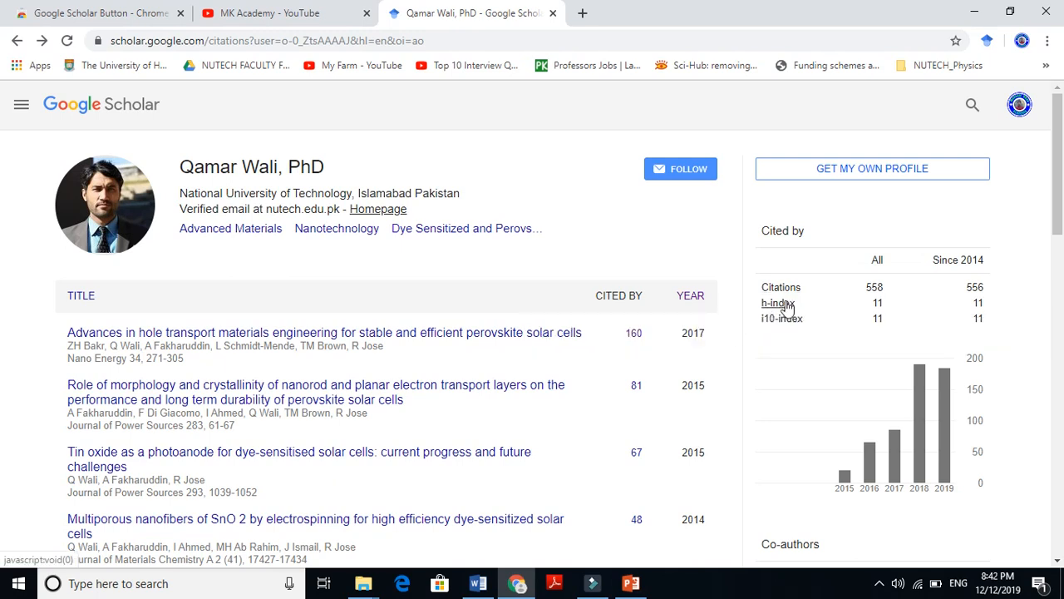
{"action": "mouse_move", "coordinate": [785, 320]}
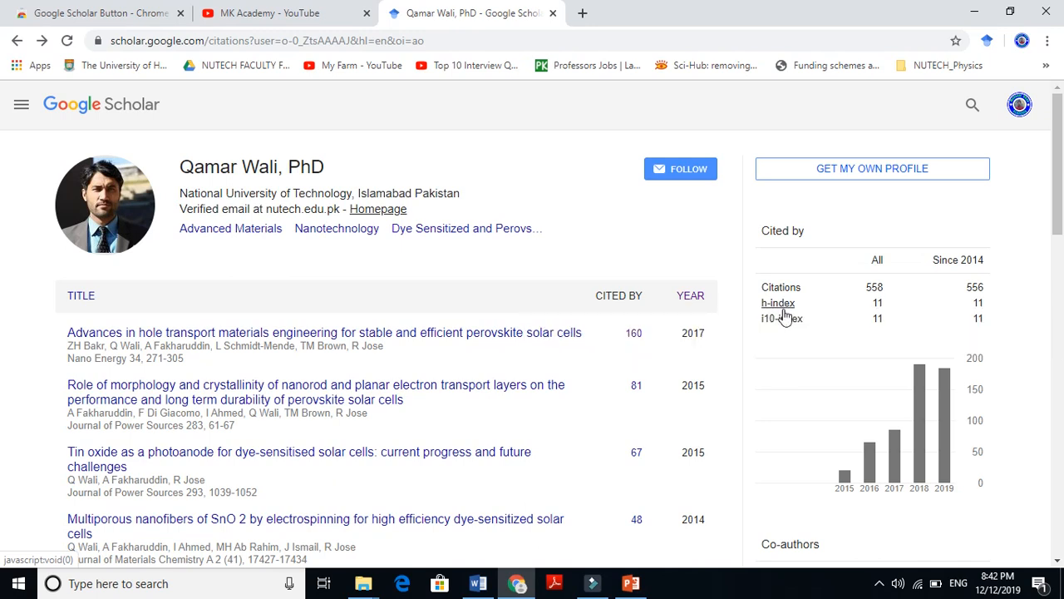
{"action": "mouse_move", "coordinate": [1051, 233]}
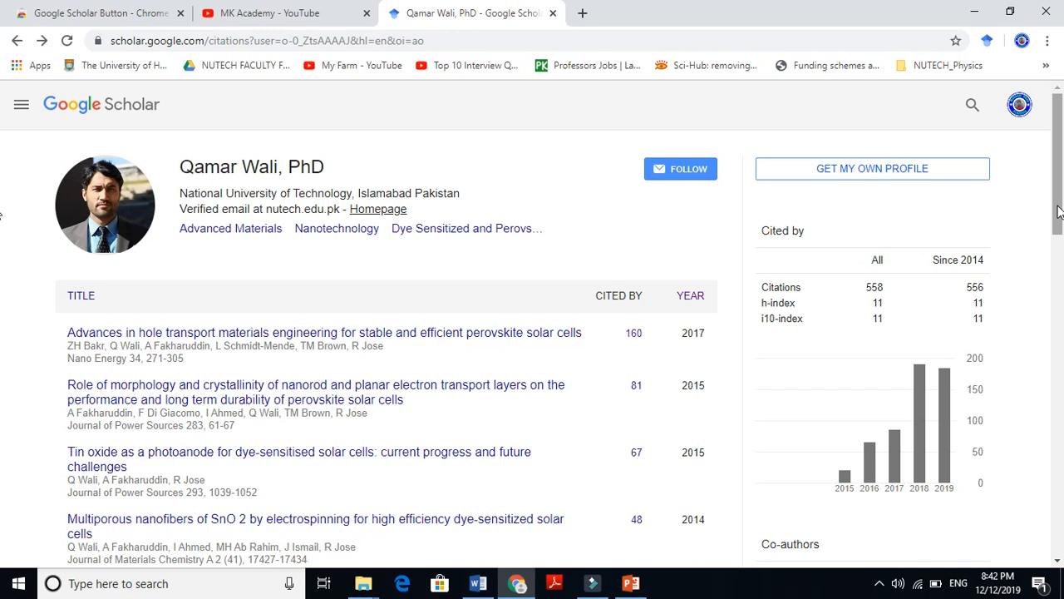
Scroll the profile down to show papers around 22 citations alongside the Co-authors panel.
{"action": "scroll", "scroll_direction": "down", "scroll_amount": 3}
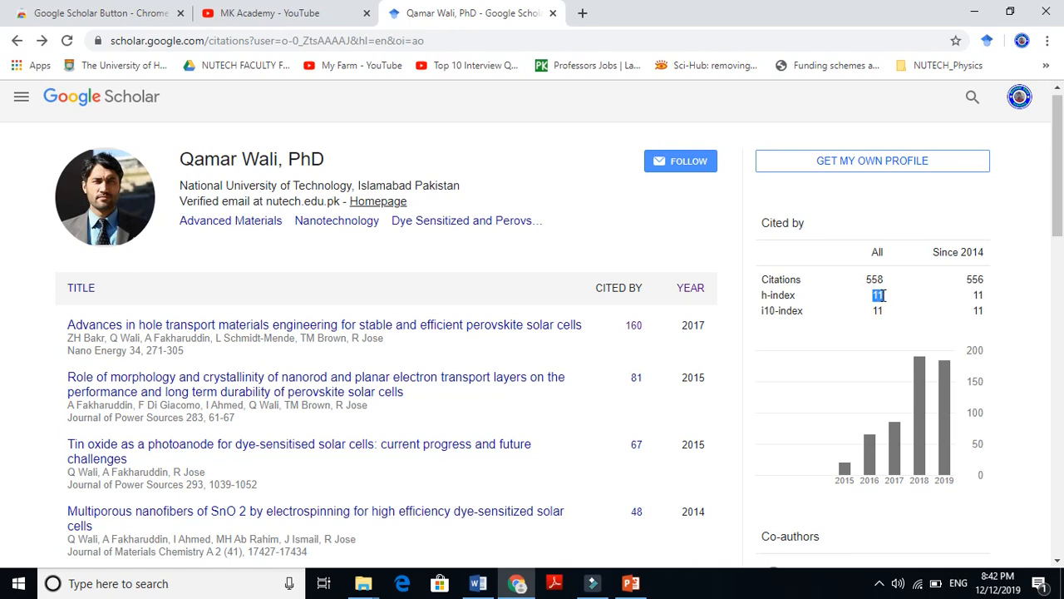
{"action": "mouse_move", "coordinate": [804, 299]}
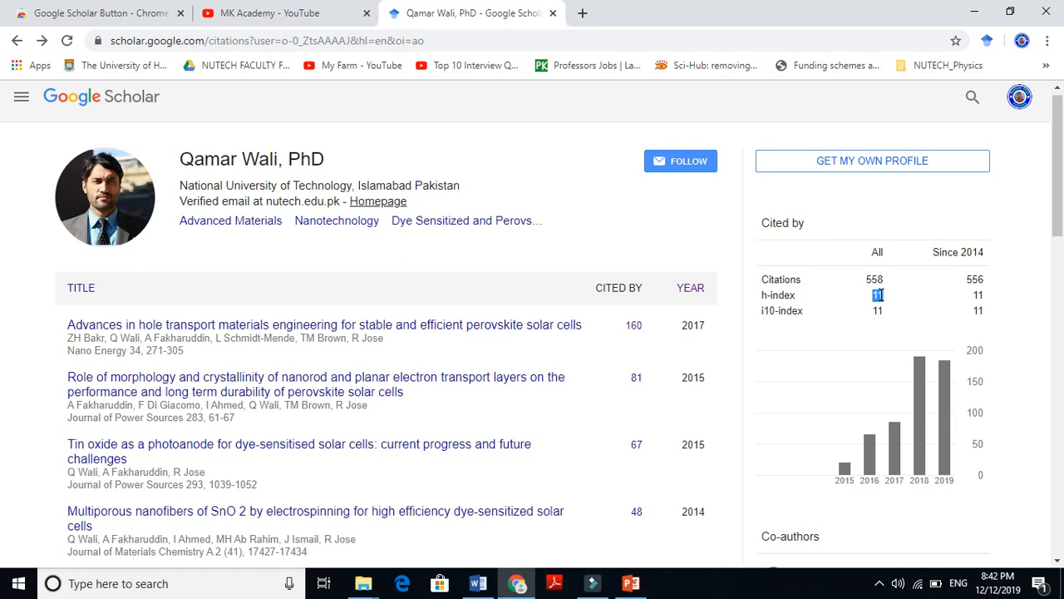
{"action": "mouse_move", "coordinate": [858, 299]}
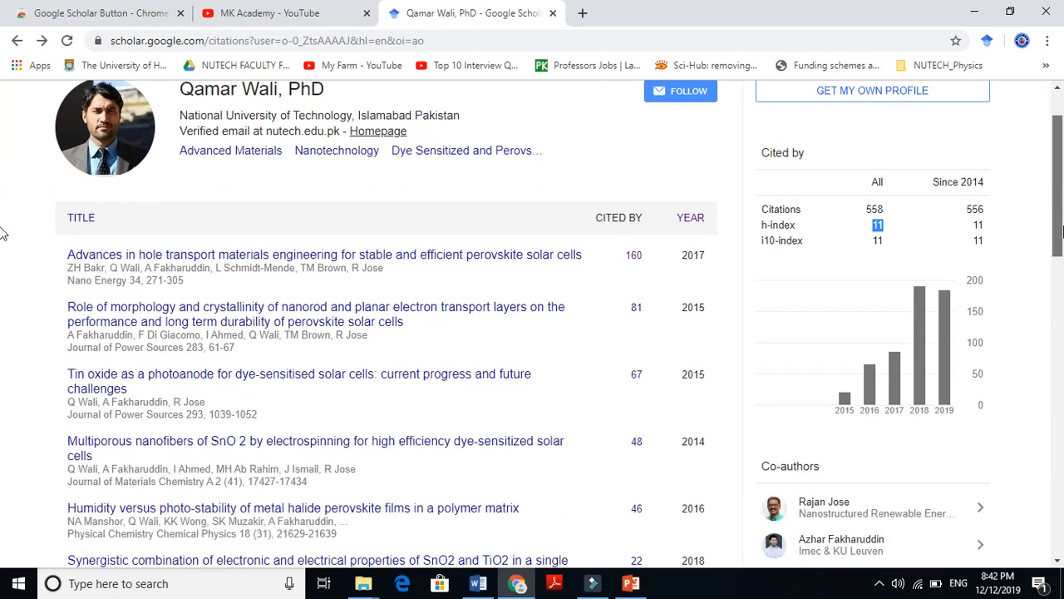
{"action": "scroll", "scroll_direction": "down", "scroll_amount": 3}
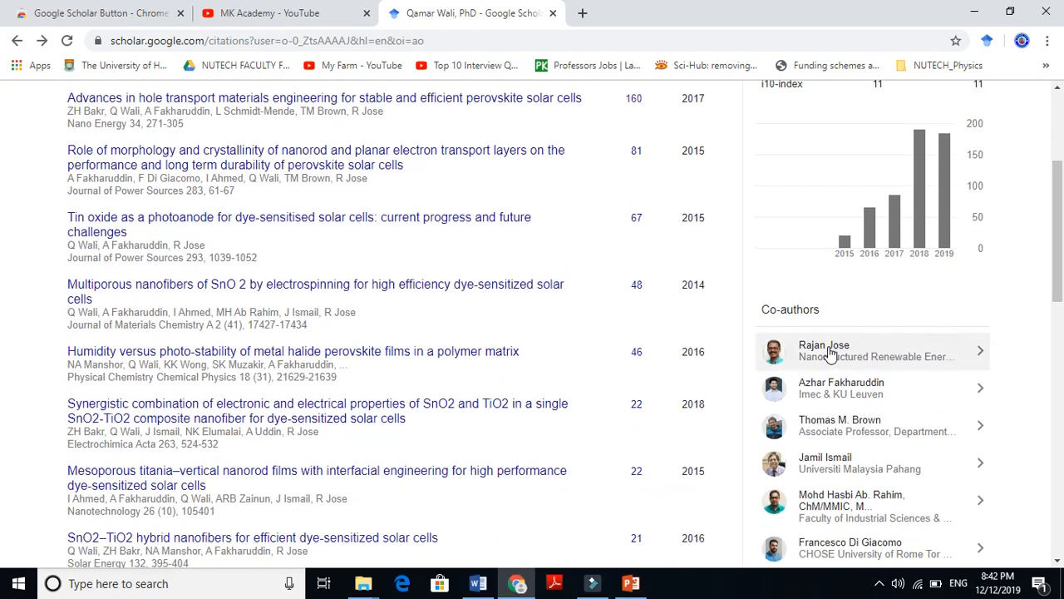
{"action": "left_click", "coordinate": [825, 349]}
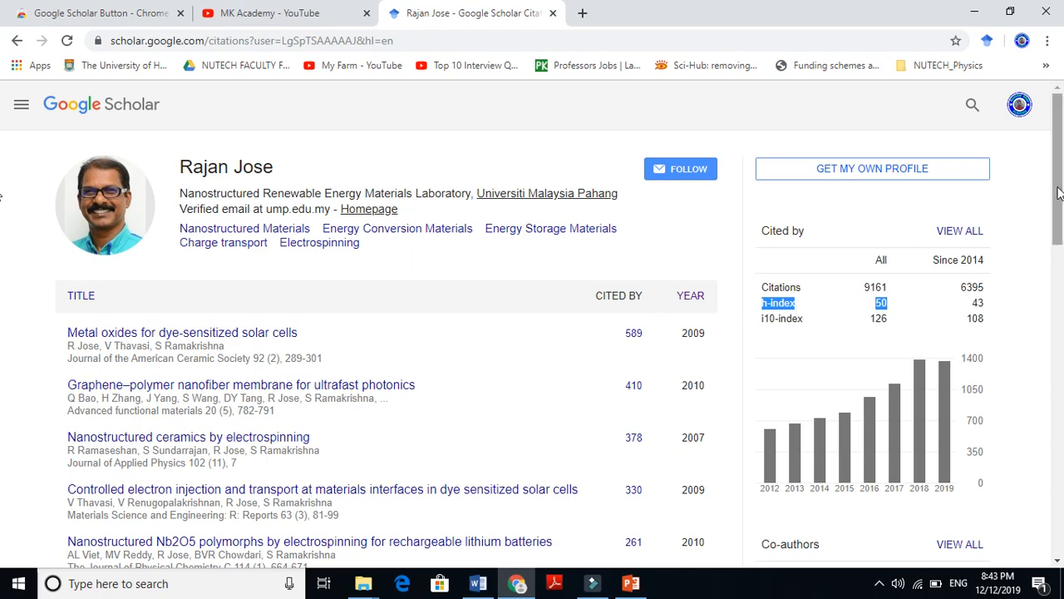
{"action": "scroll", "scroll_direction": "down", "scroll_amount": 3}
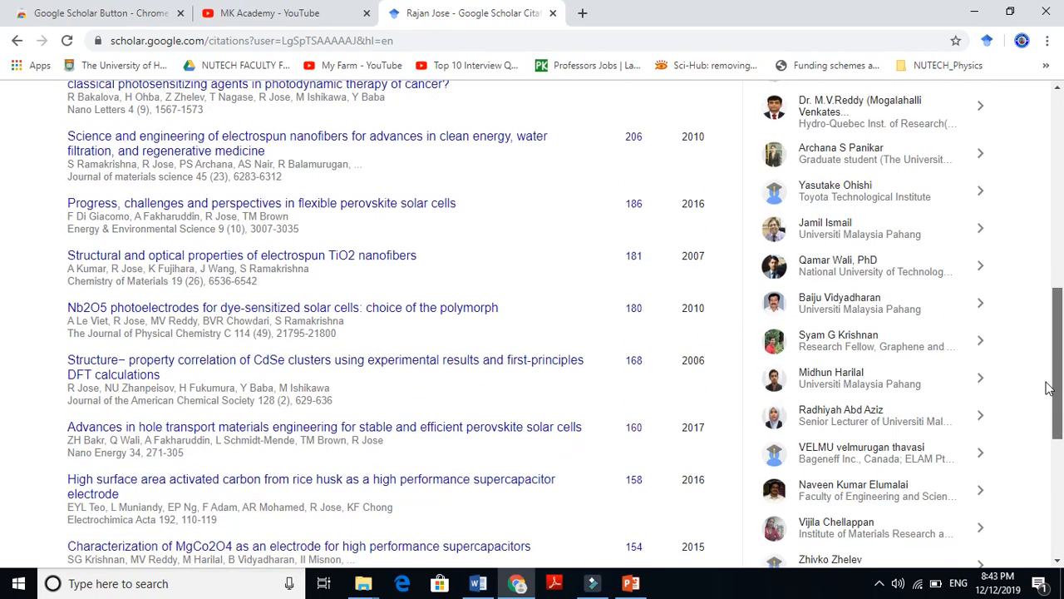
{"action": "scroll", "scroll_direction": "up", "scroll_amount": 3}
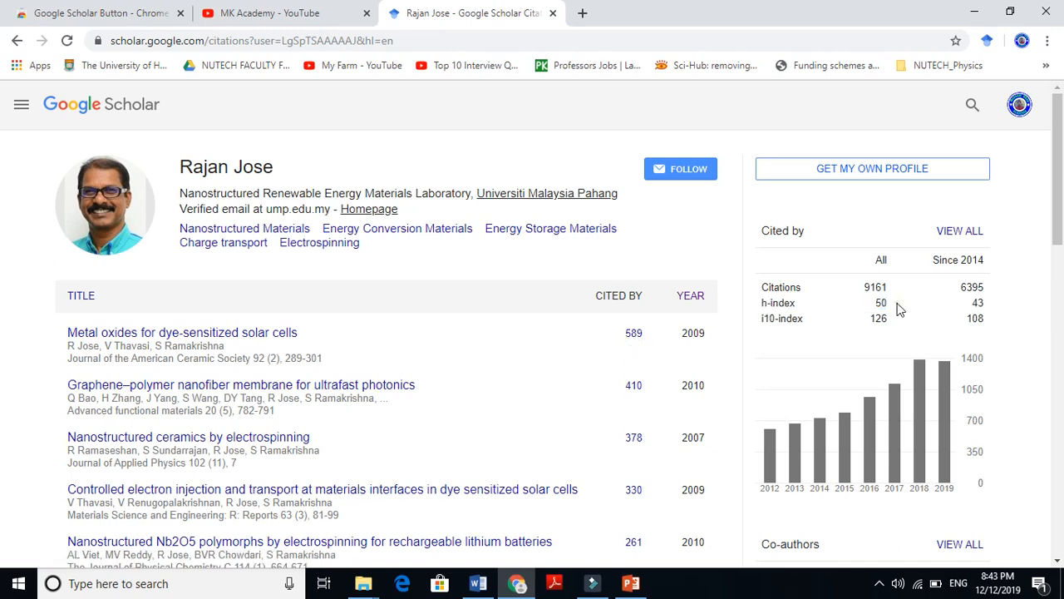
{"action": "mouse_move", "coordinate": [878, 308]}
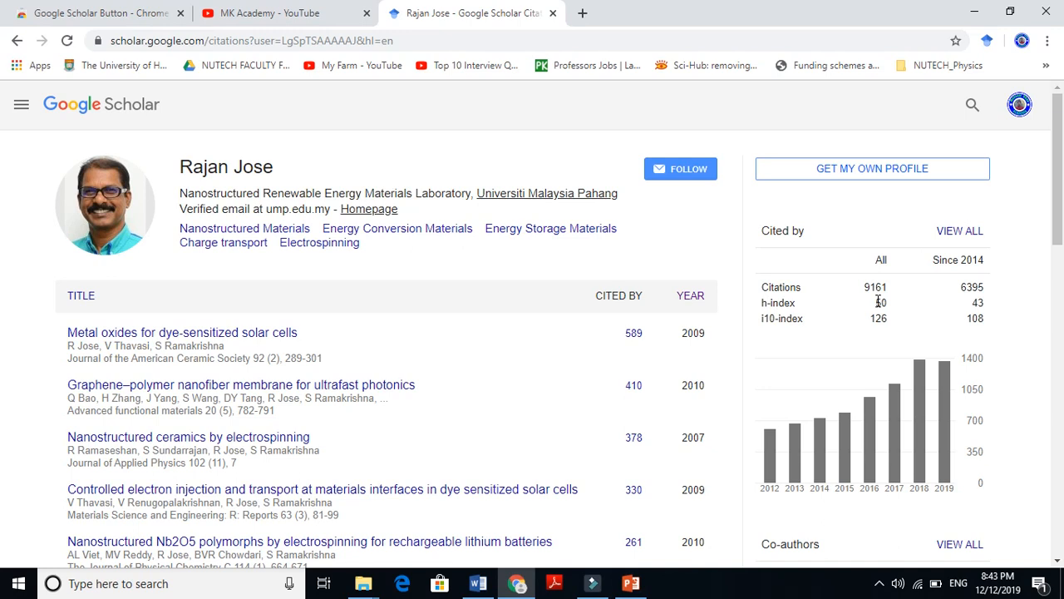
{"action": "mouse_move", "coordinate": [847, 332]}
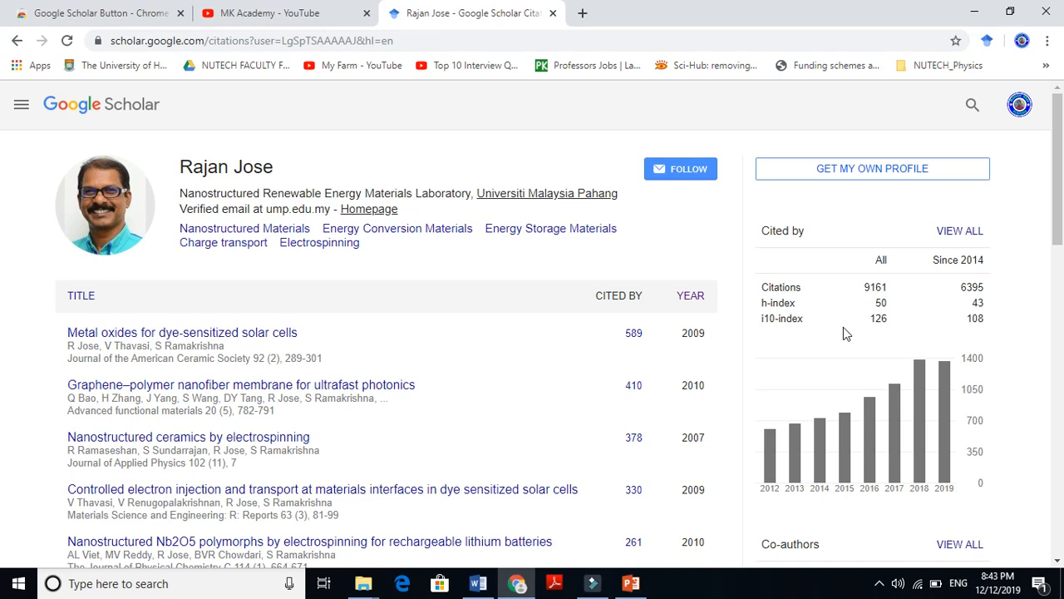
{"action": "mouse_move", "coordinate": [872, 326]}
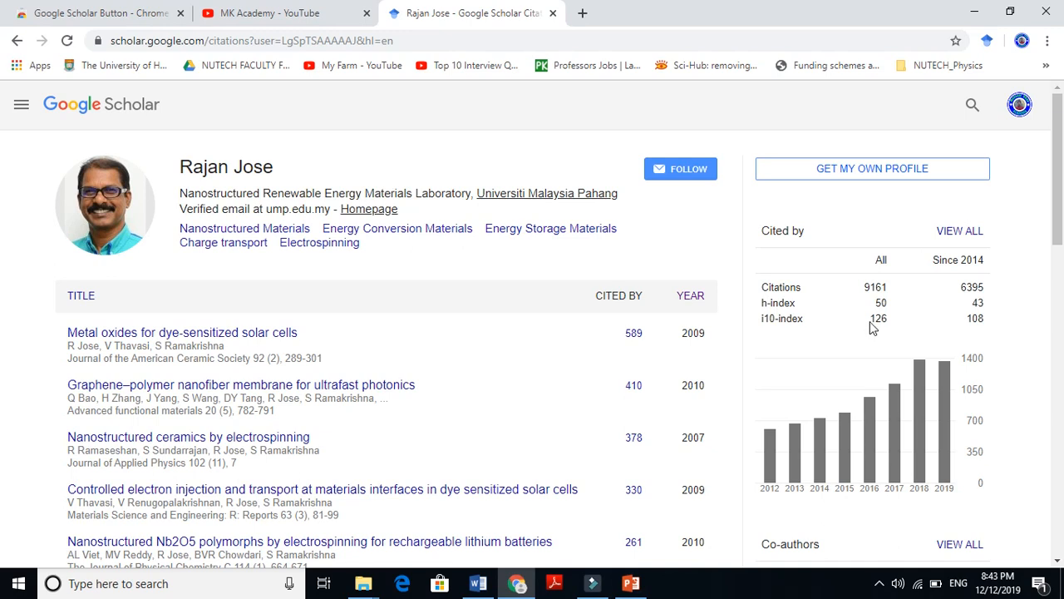
{"action": "double_click", "coordinate": [878, 320]}
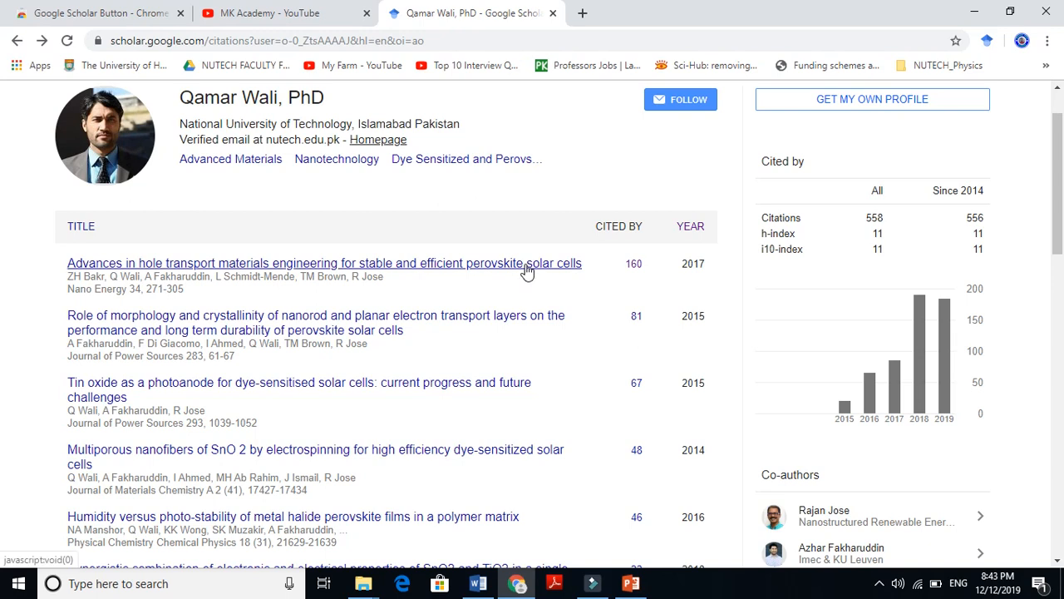
{"action": "left_click", "coordinate": [324, 263]}
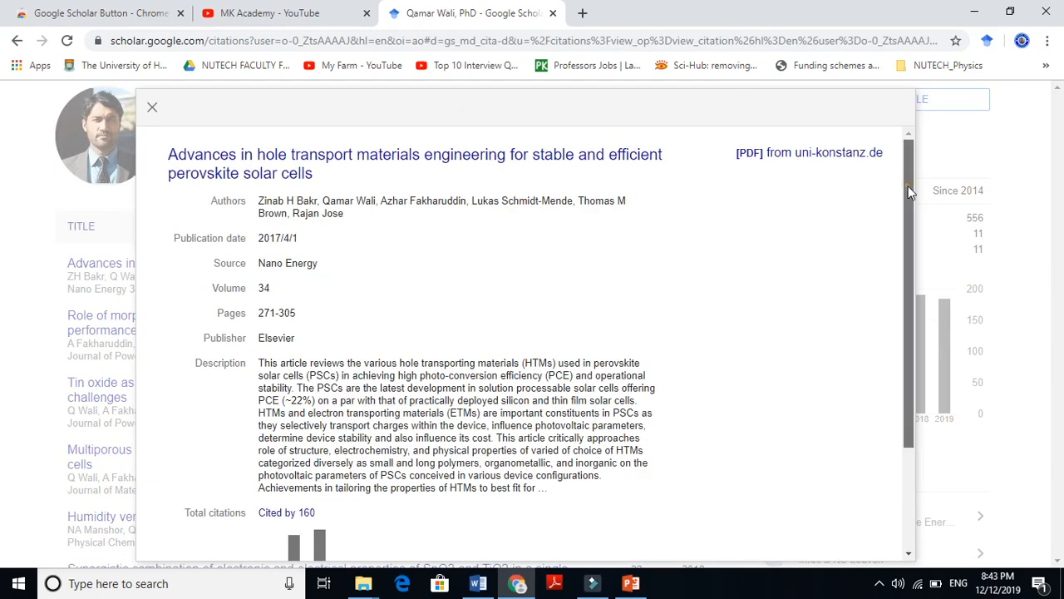
{"action": "scroll", "scroll_direction": "down", "scroll_amount": 3}
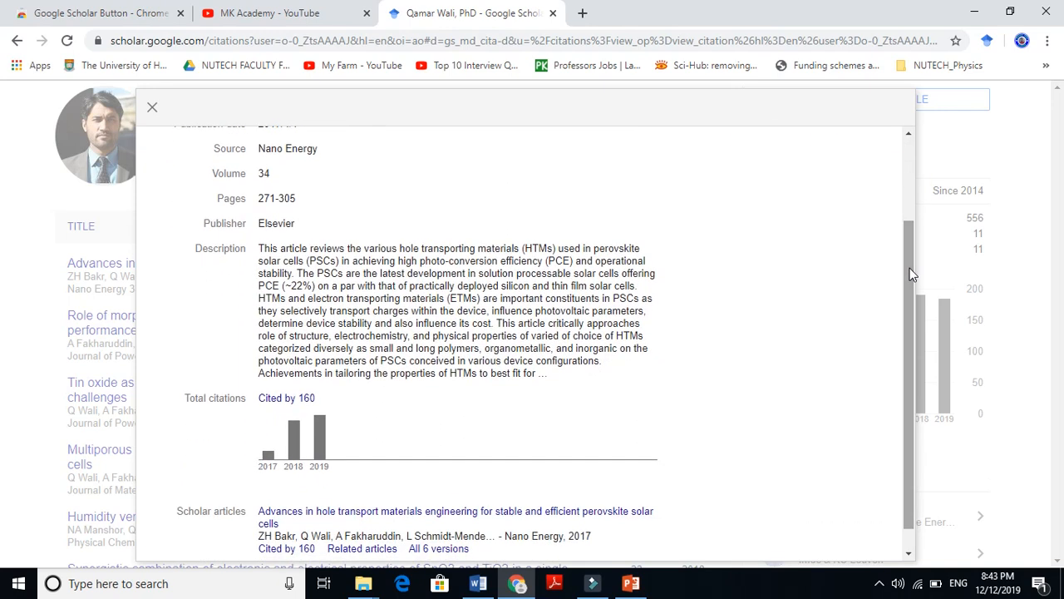
{"action": "mouse_move", "coordinate": [267, 456]}
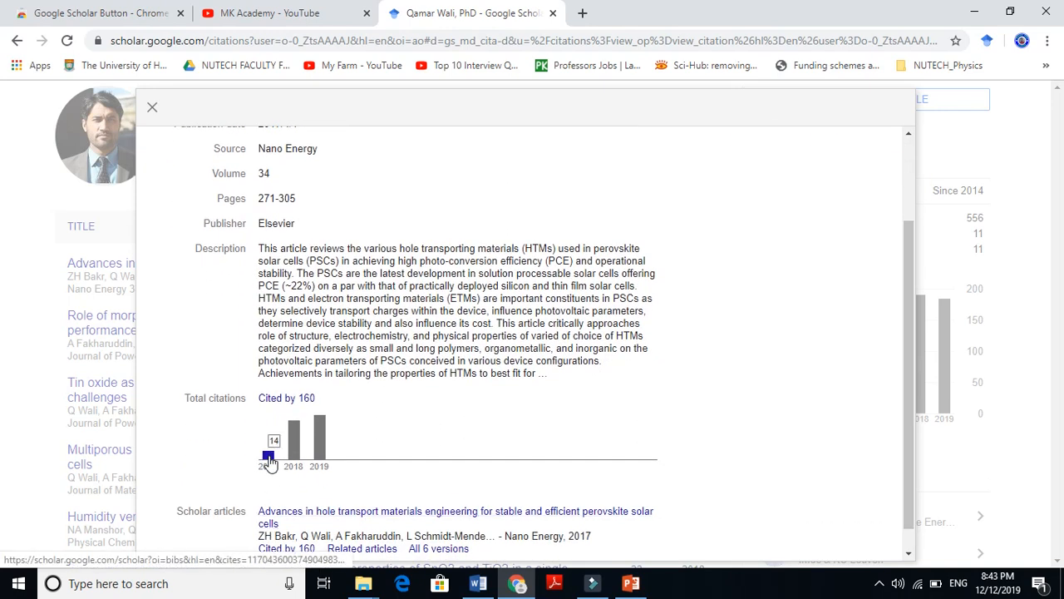
{"action": "mouse_move", "coordinate": [293, 436]}
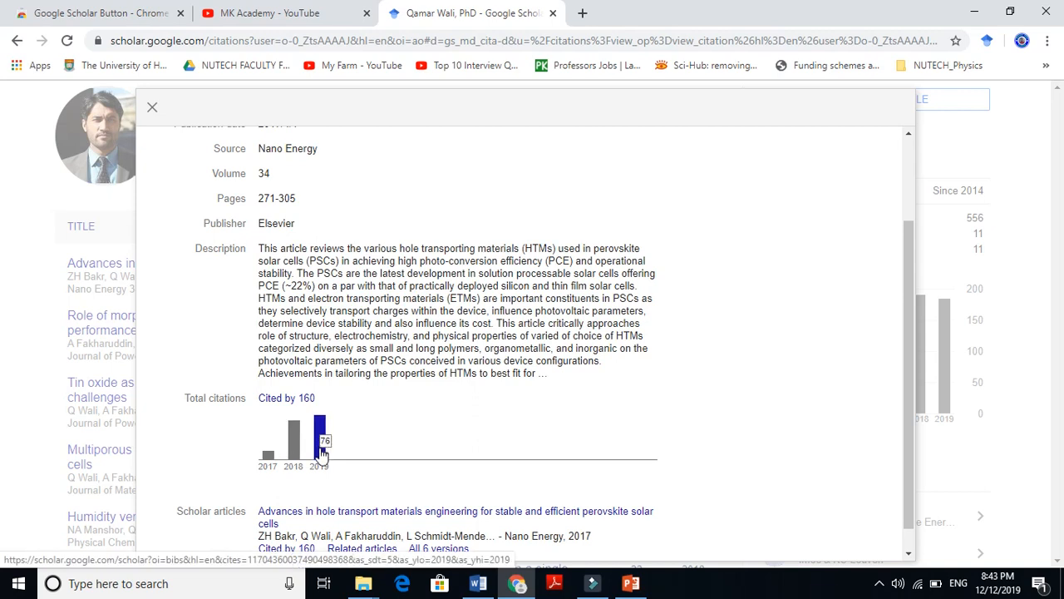
{"action": "mouse_move", "coordinate": [296, 449]}
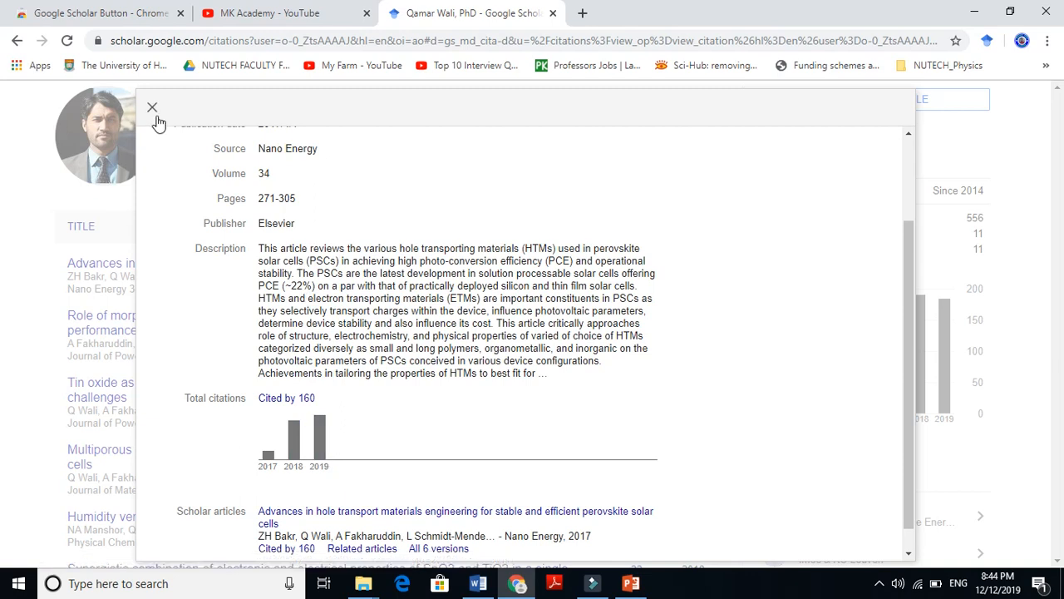
{"action": "left_click", "coordinate": [153, 108]}
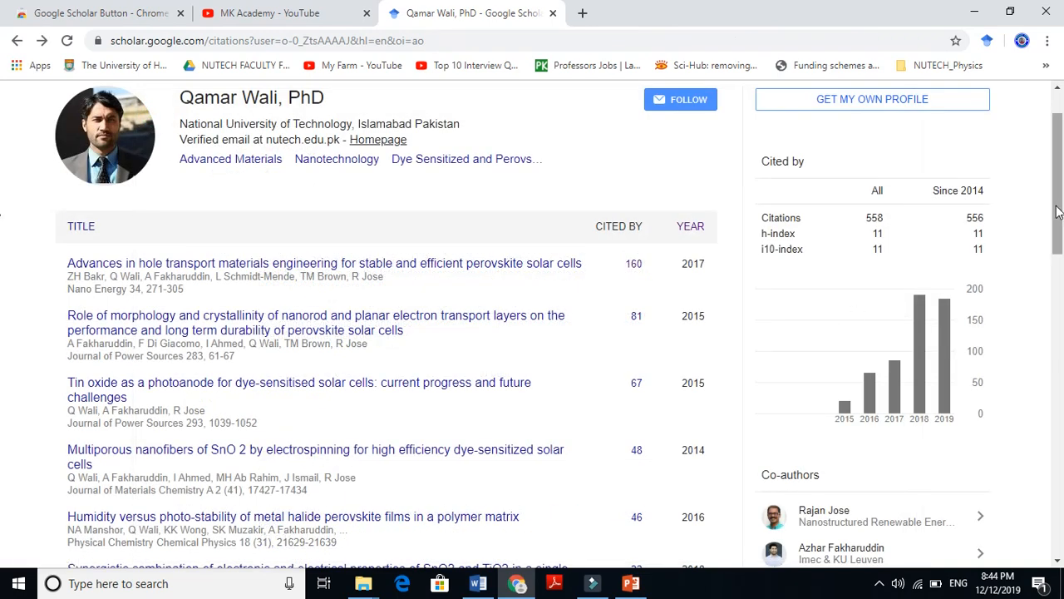
Open the Cited by 9 list for the Tin oxide electron transport medium paper.
{"action": "scroll", "scroll_direction": "down", "scroll_amount": 3}
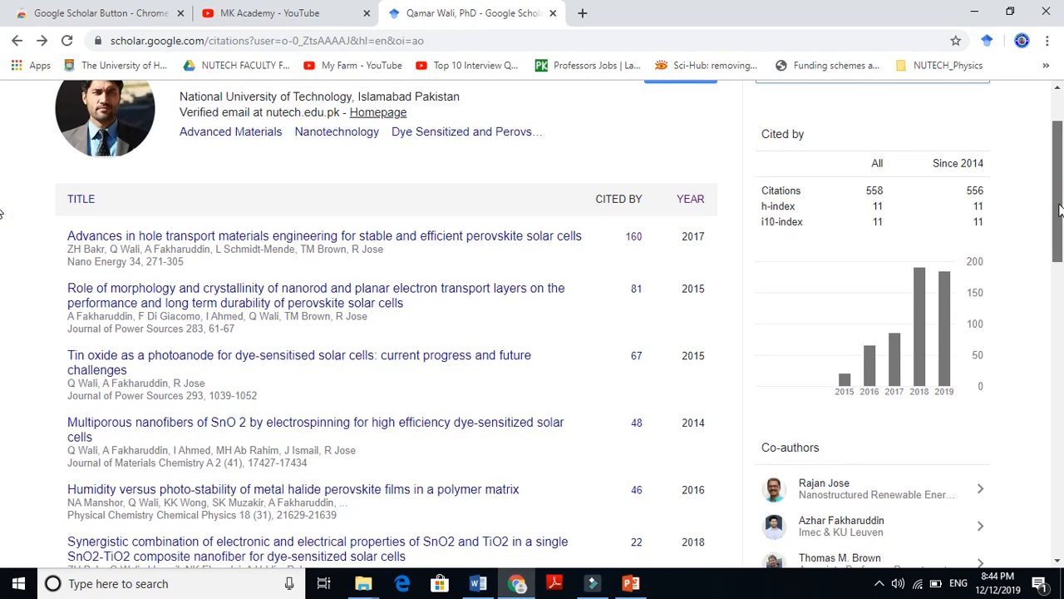
{"action": "scroll", "scroll_direction": "down", "scroll_amount": 3}
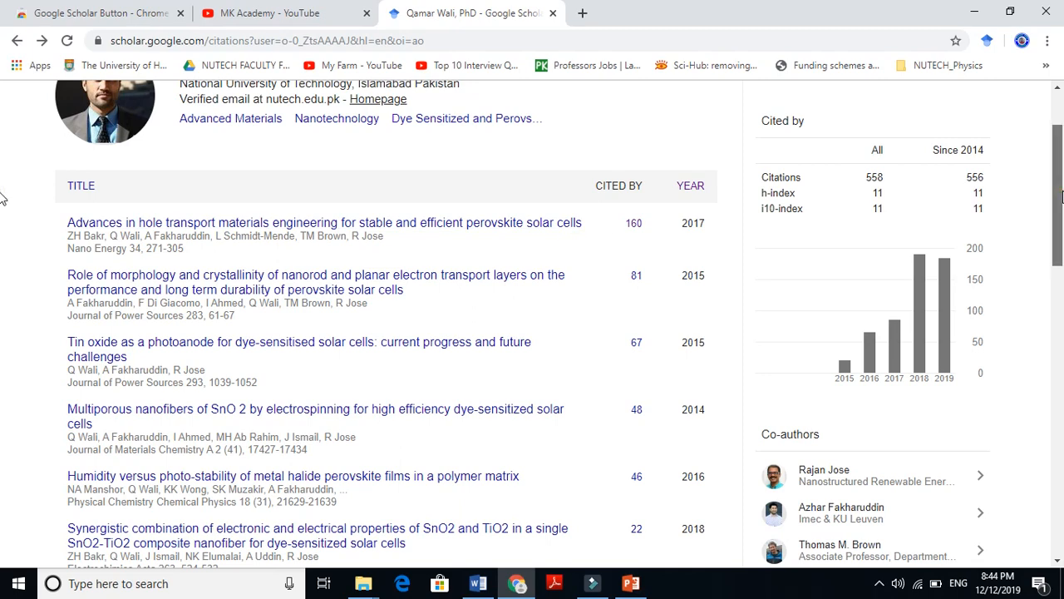
{"action": "scroll", "scroll_direction": "down", "scroll_amount": 3}
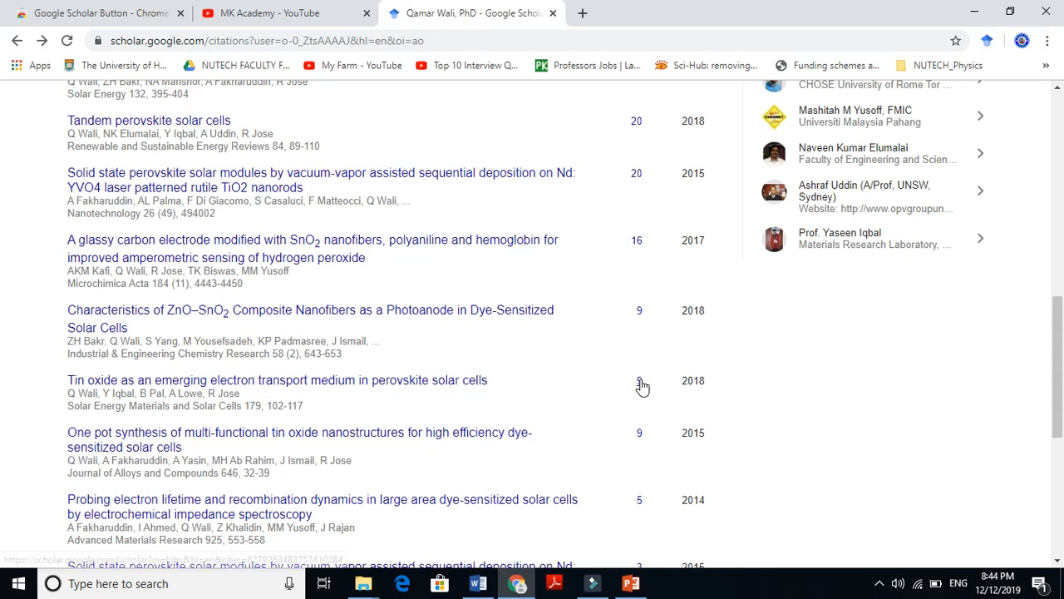
{"action": "mouse_move", "coordinate": [243, 394]}
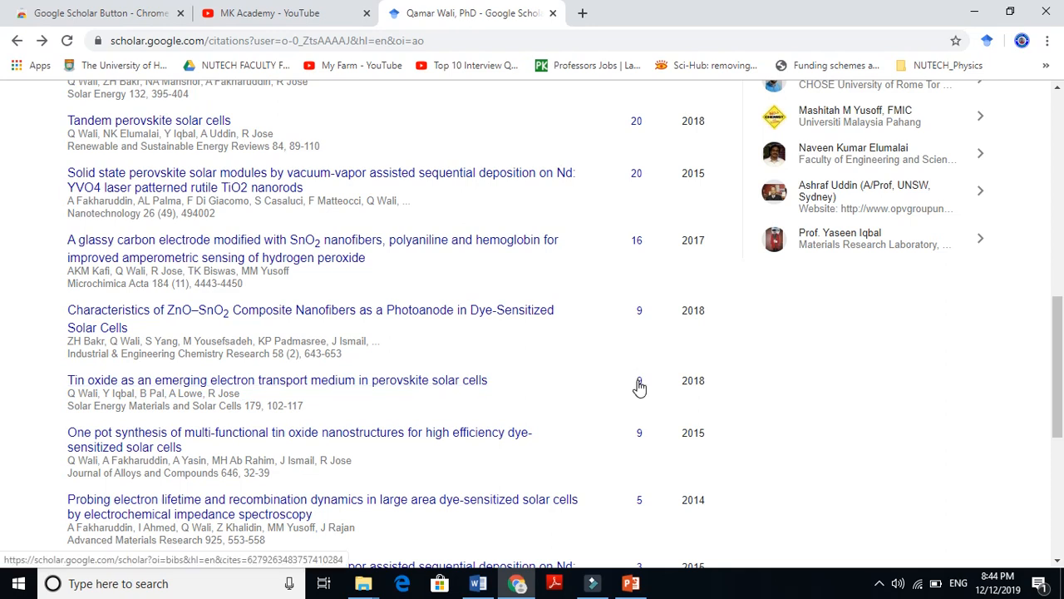
{"action": "left_click", "coordinate": [639, 379]}
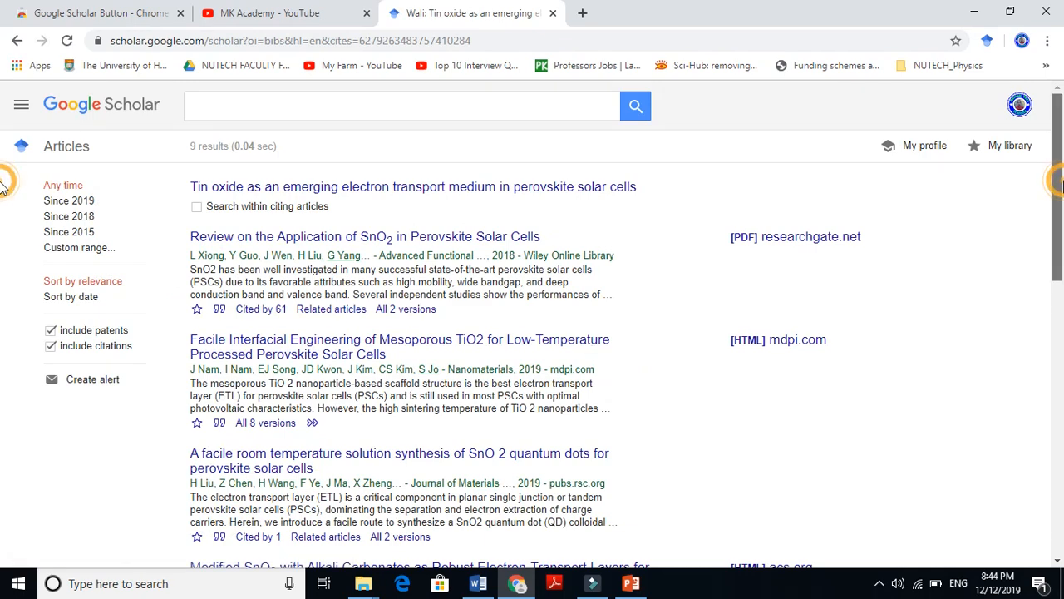
Scroll through the 9 articles citing the Tin oxide perovskite solar cell paper.
{"action": "scroll", "scroll_direction": "down", "scroll_amount": 3}
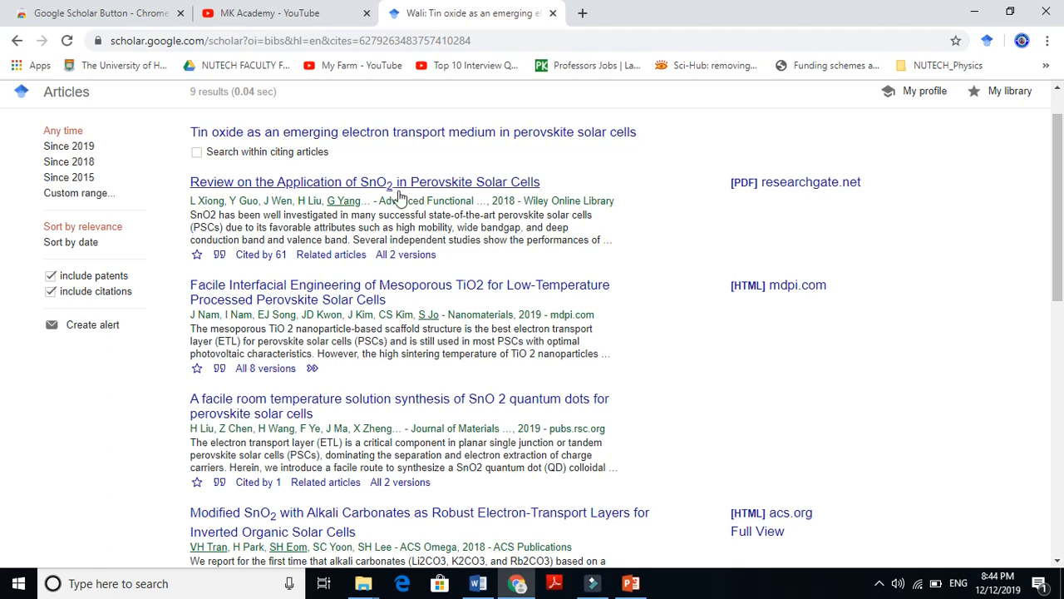
{"action": "mouse_move", "coordinate": [442, 200]}
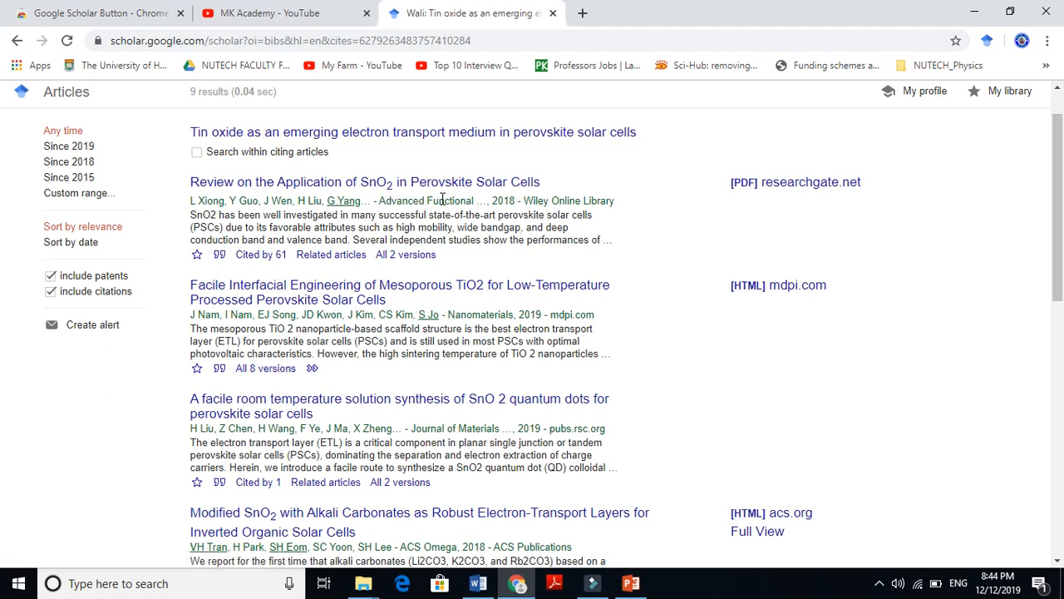
{"action": "mouse_move", "coordinate": [801, 381]}
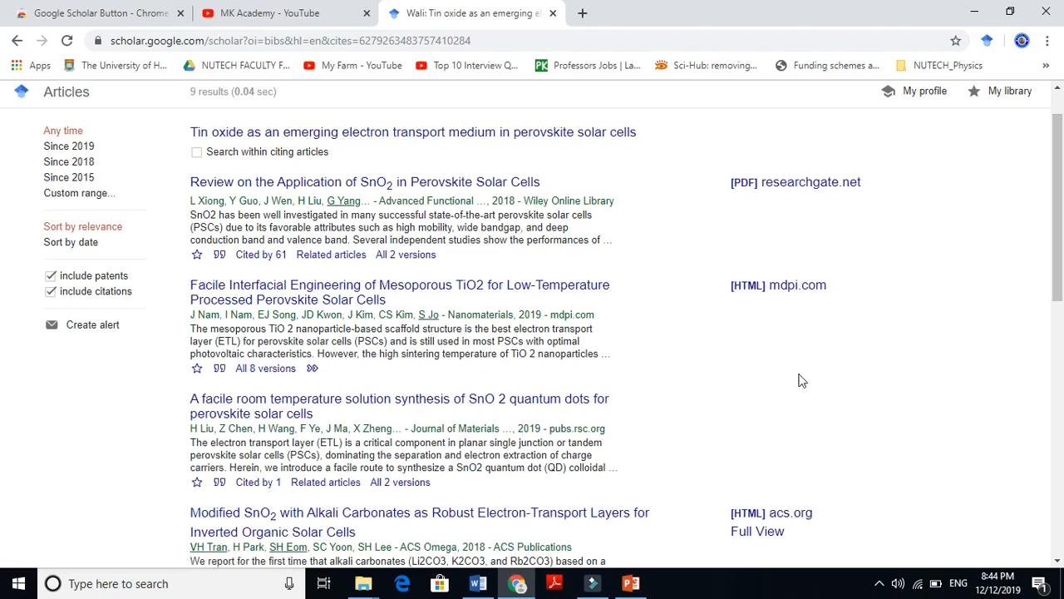
{"action": "scroll", "scroll_direction": "down", "scroll_amount": 3}
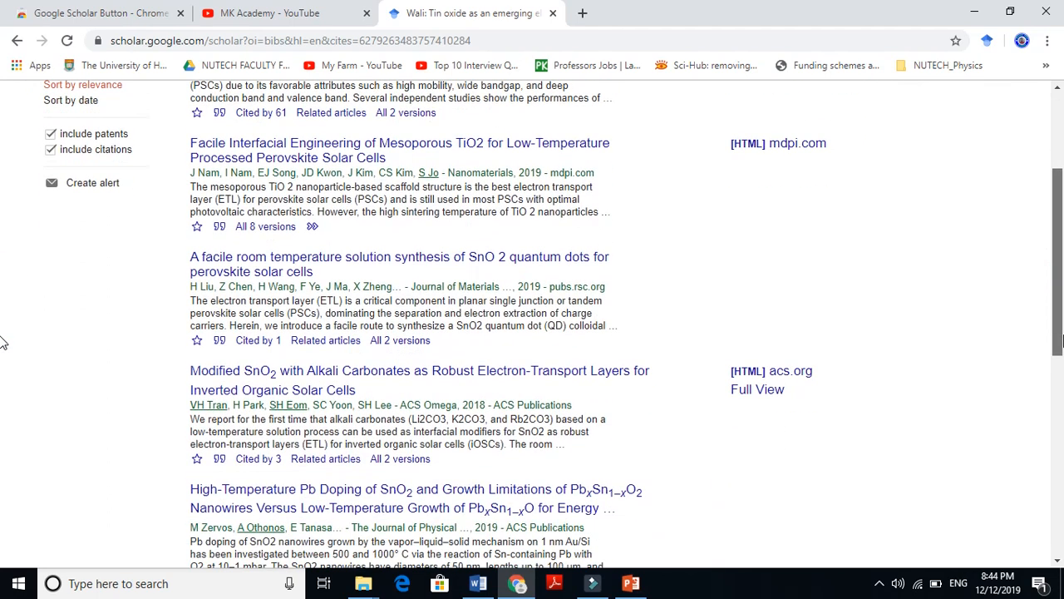
{"action": "scroll", "scroll_direction": "down", "scroll_amount": 3}
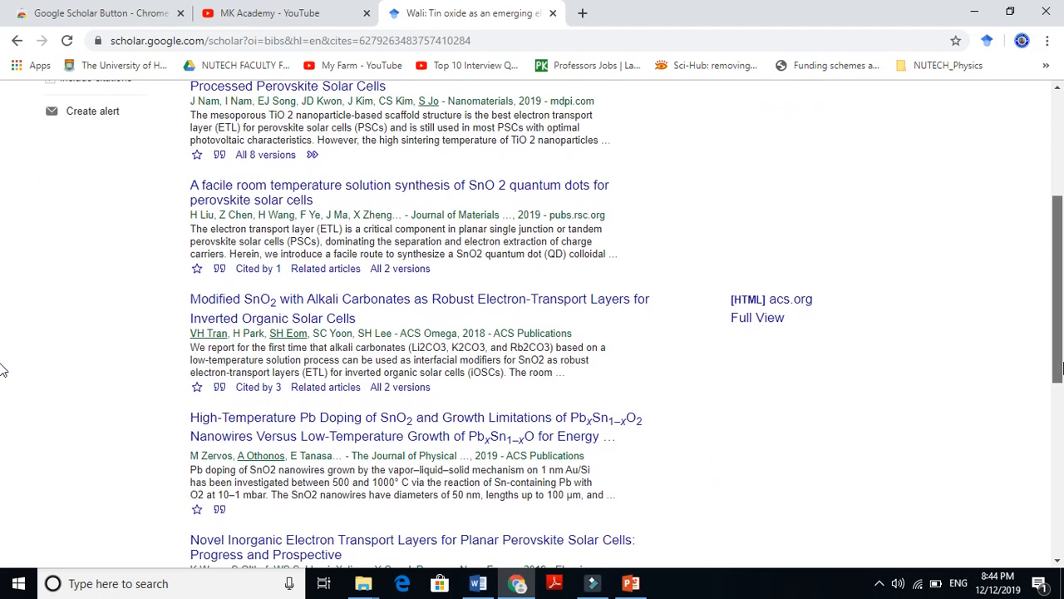
{"action": "scroll", "scroll_direction": "down", "scroll_amount": 3}
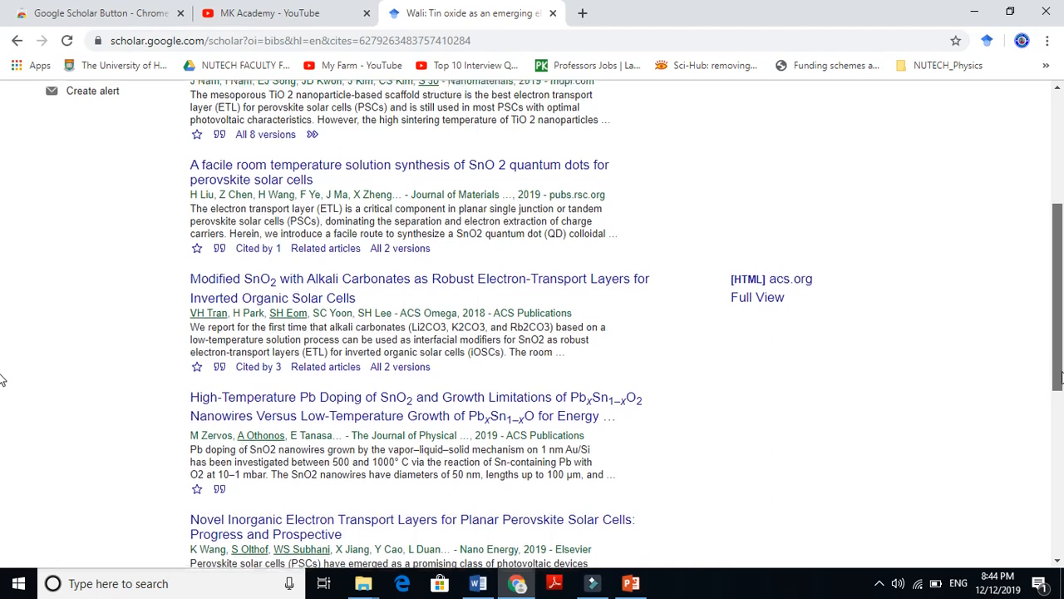
{"action": "scroll", "scroll_direction": "down", "scroll_amount": 3}
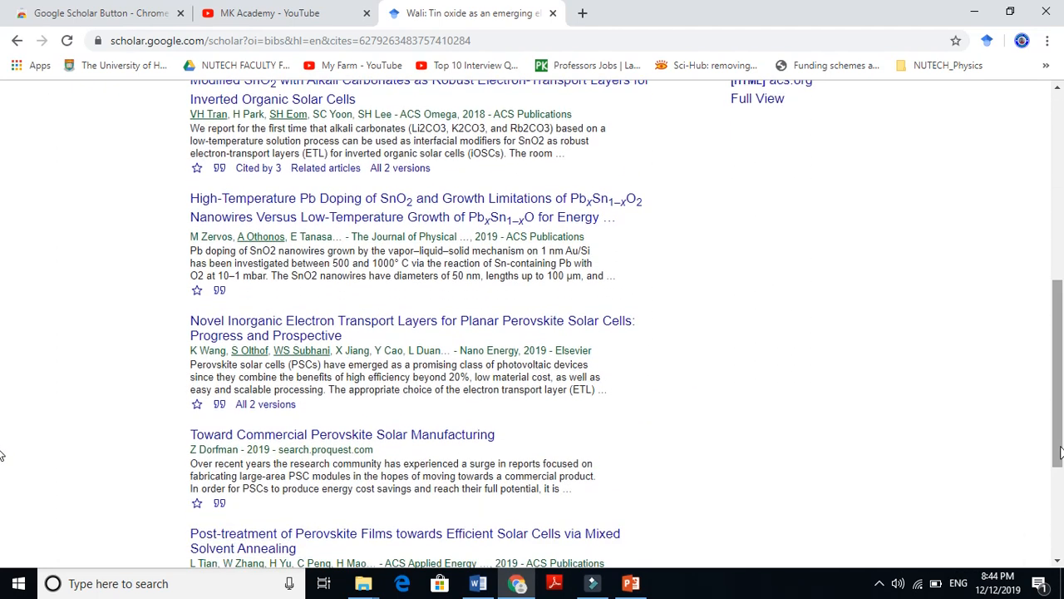
{"action": "mouse_move", "coordinate": [320, 349]}
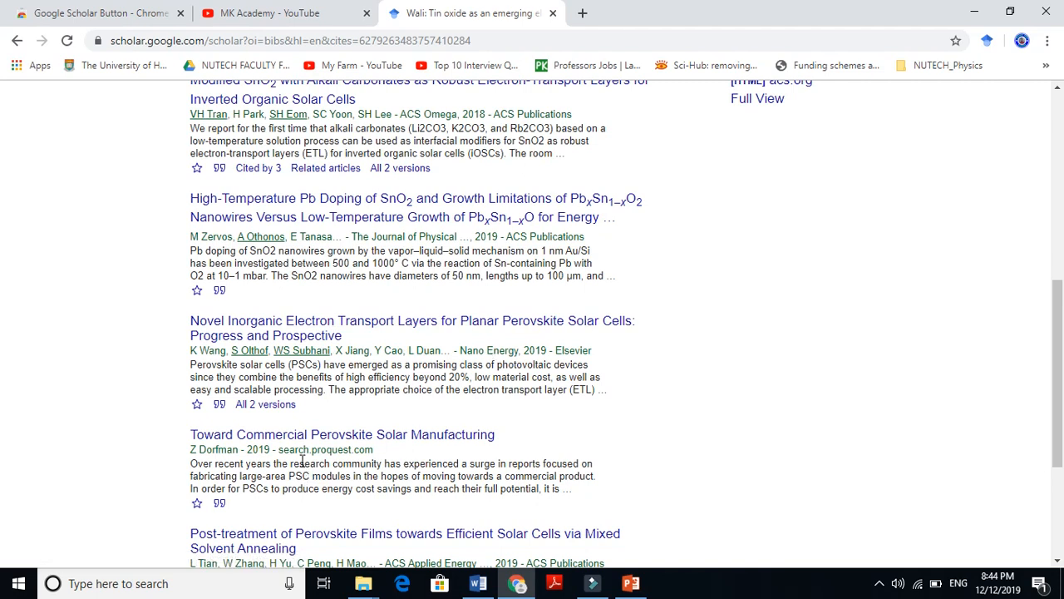
{"action": "scroll", "scroll_direction": "down", "scroll_amount": 3}
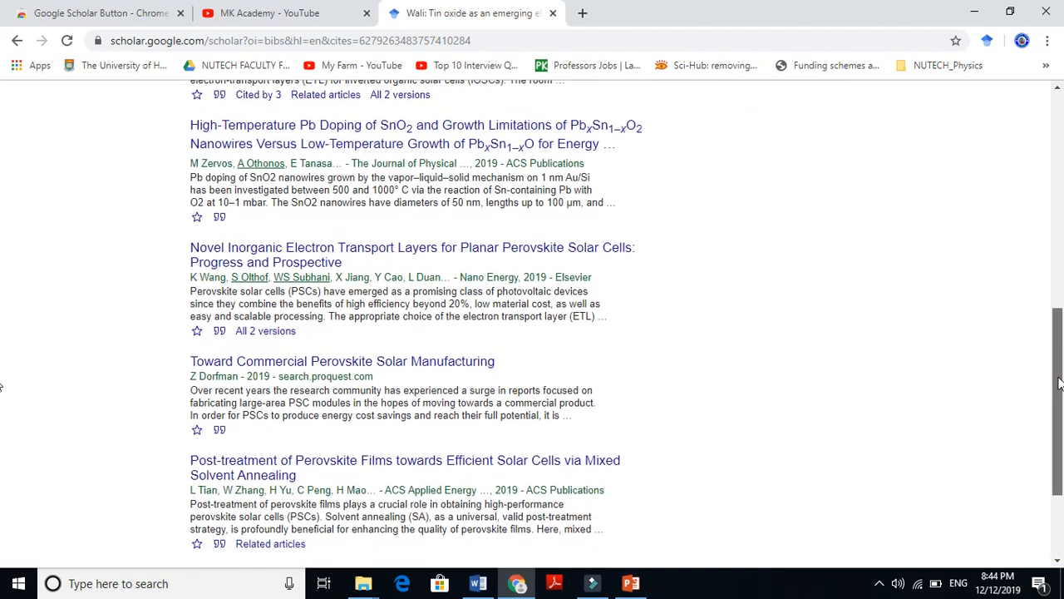
{"action": "scroll", "scroll_direction": "down", "scroll_amount": 3}
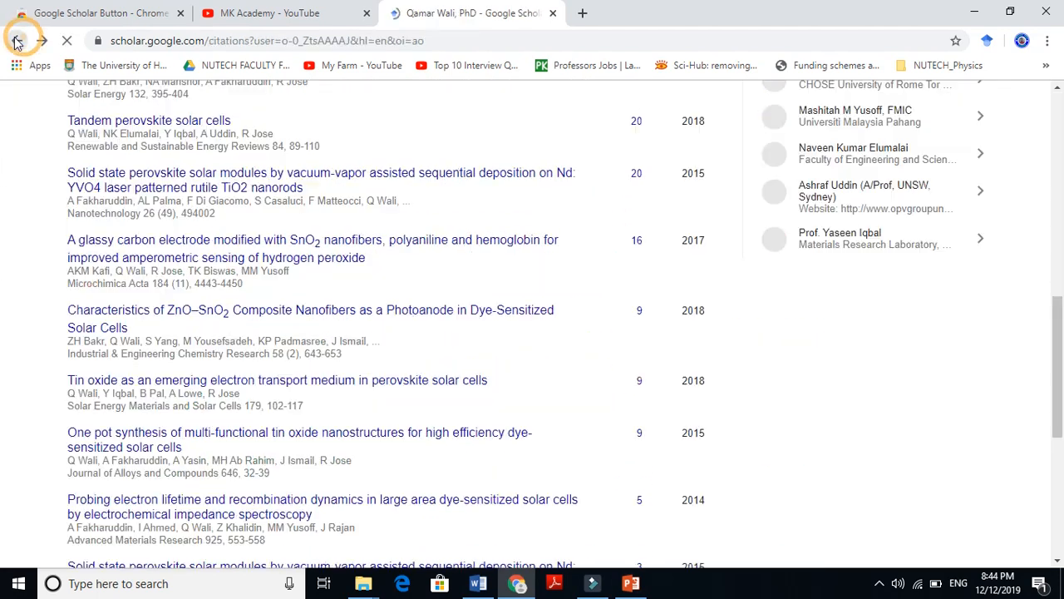
{"action": "left_click", "coordinate": [66, 40]}
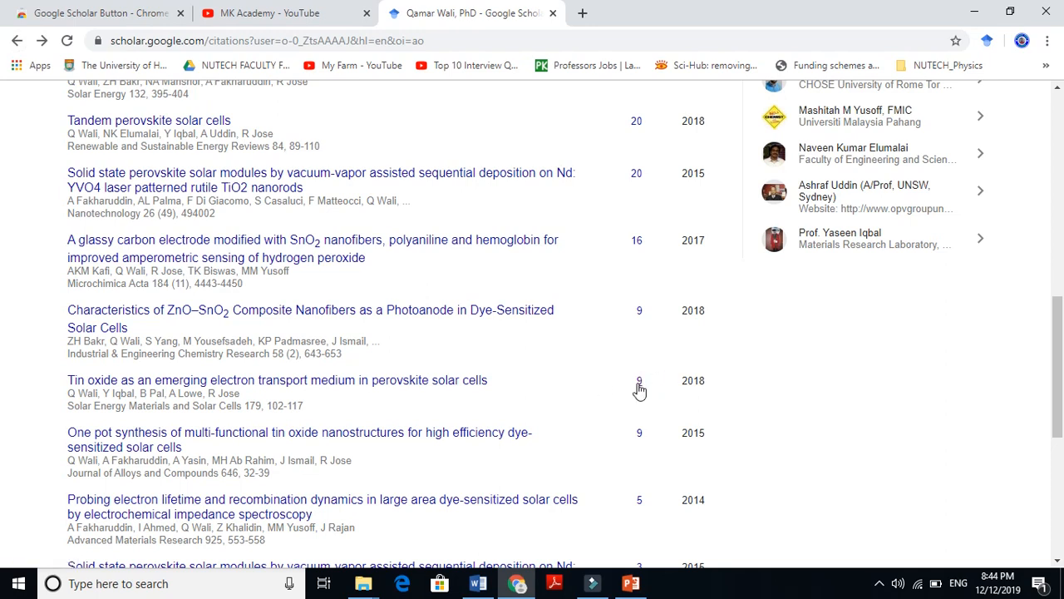
{"action": "scroll", "scroll_direction": "up", "scroll_amount": 3}
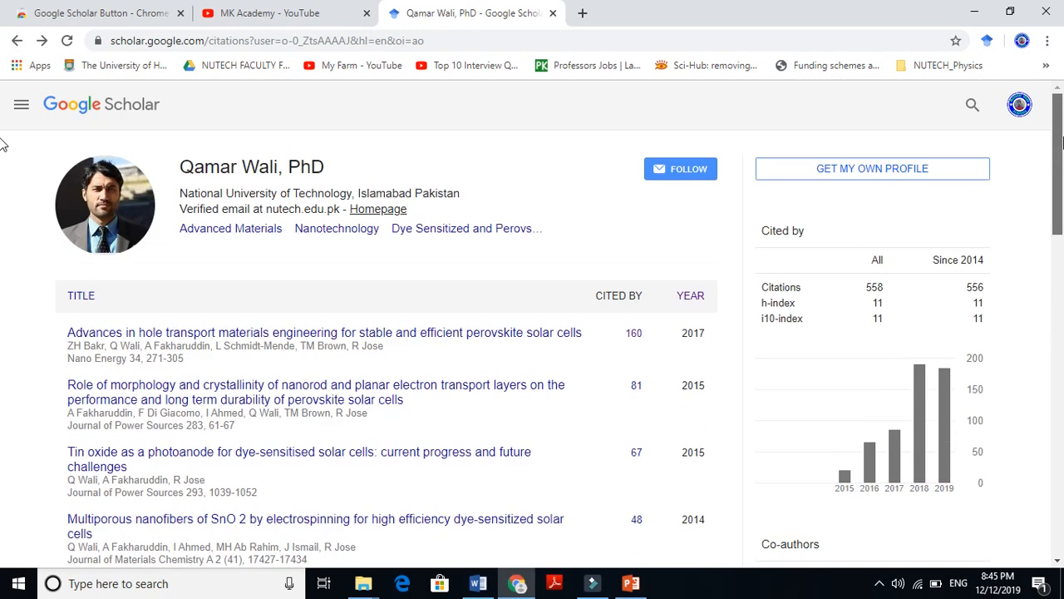